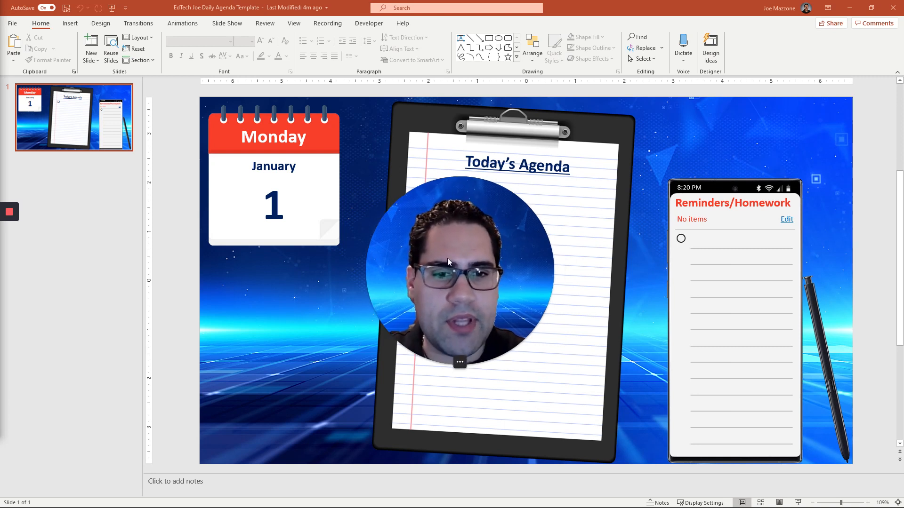
# Step: Copy an 'Anyone with the link can view' share link for the daily agenda presentation
pyautogui.moveTo(460, 271); pyautogui.dragTo(251, 334)
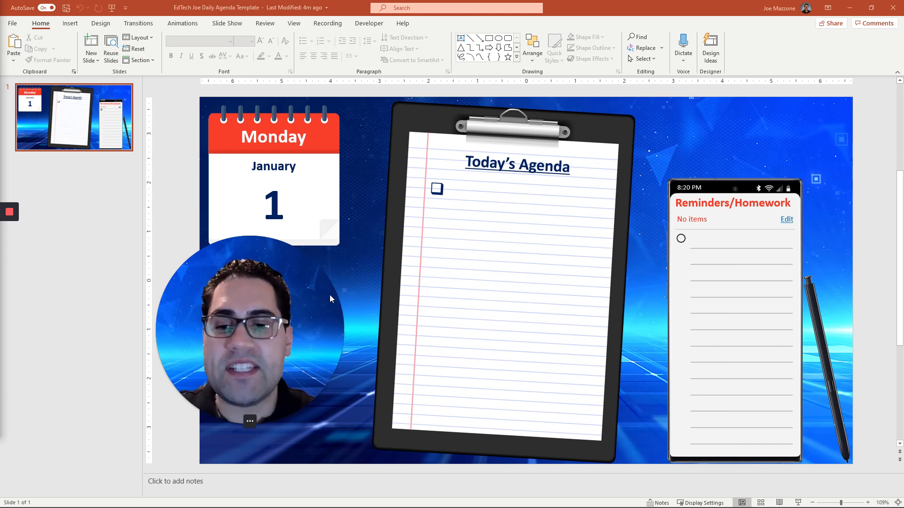
pyautogui.moveTo(310, 300)
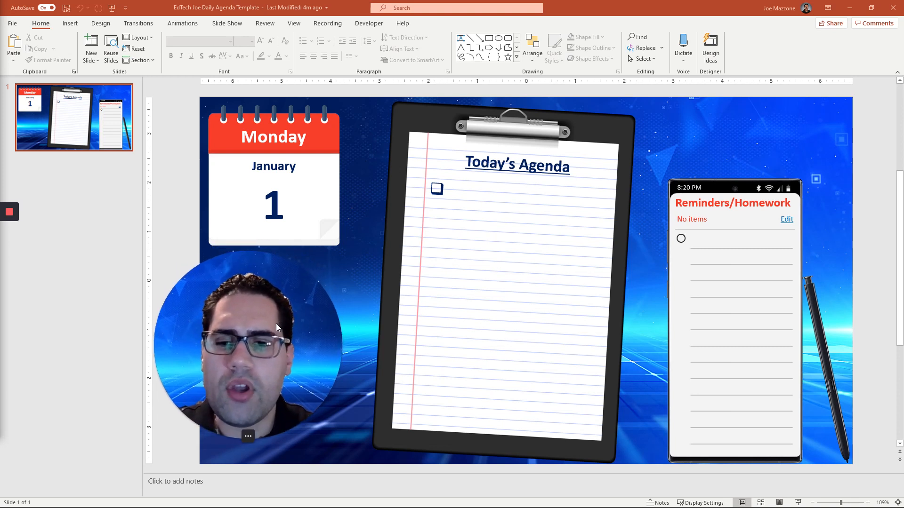
pyautogui.moveTo(248, 346); pyautogui.dragTo(100, 398)
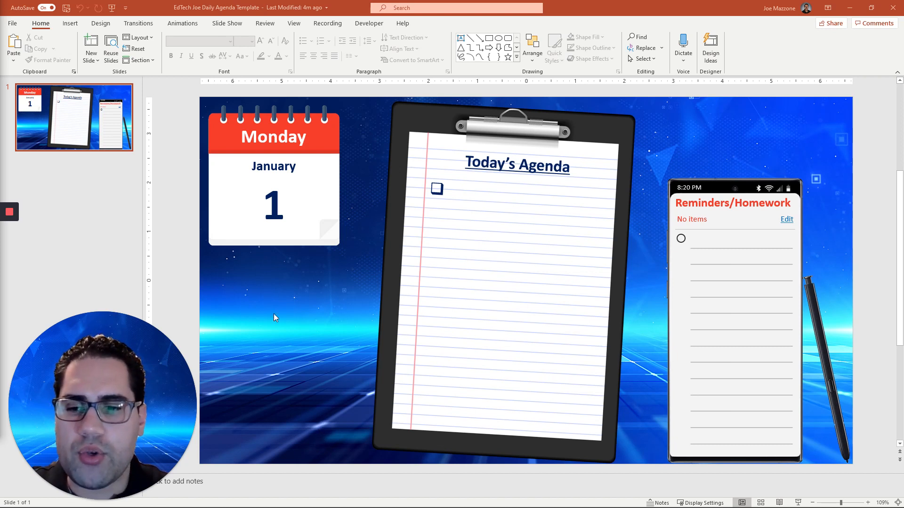
pyautogui.moveTo(626, 405)
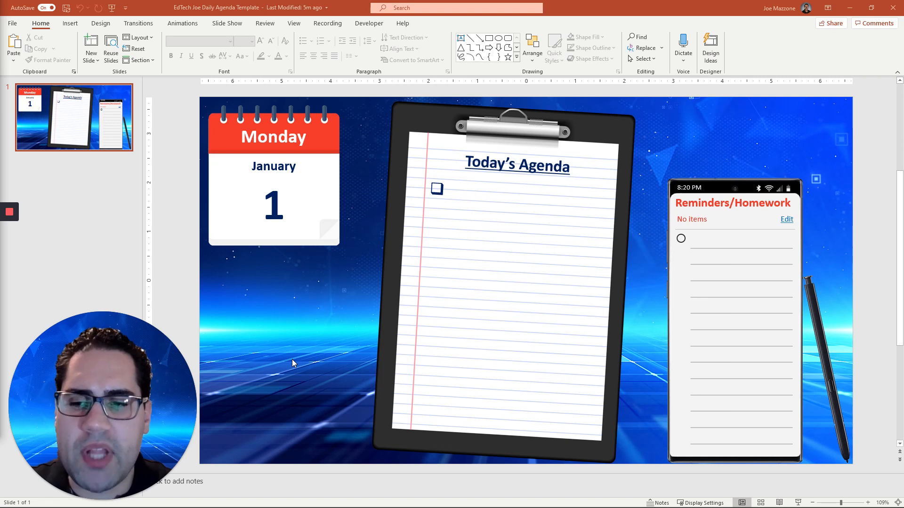
pyautogui.moveTo(302, 333)
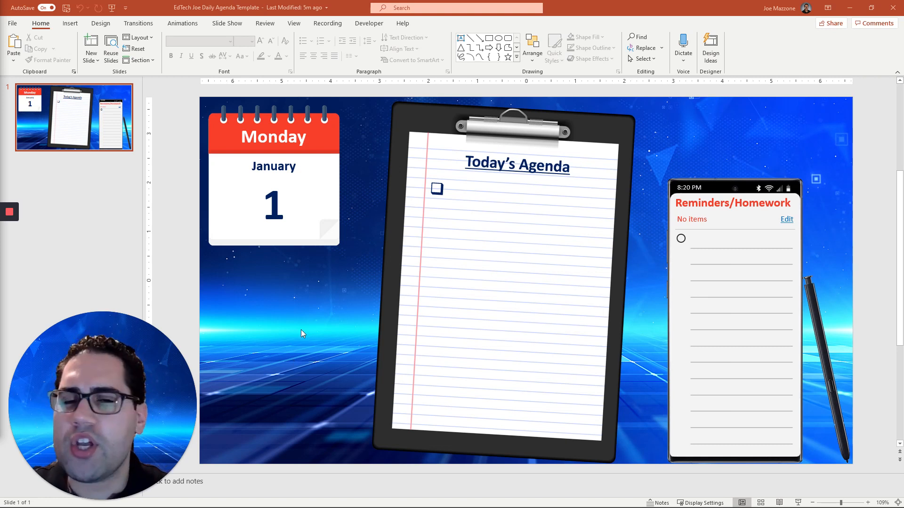
pyautogui.moveTo(323, 287)
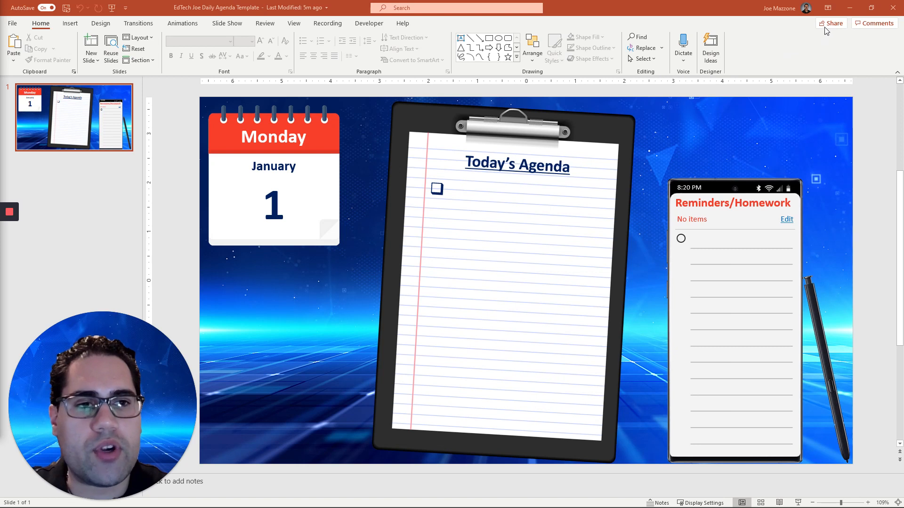
pyautogui.moveTo(823, 32)
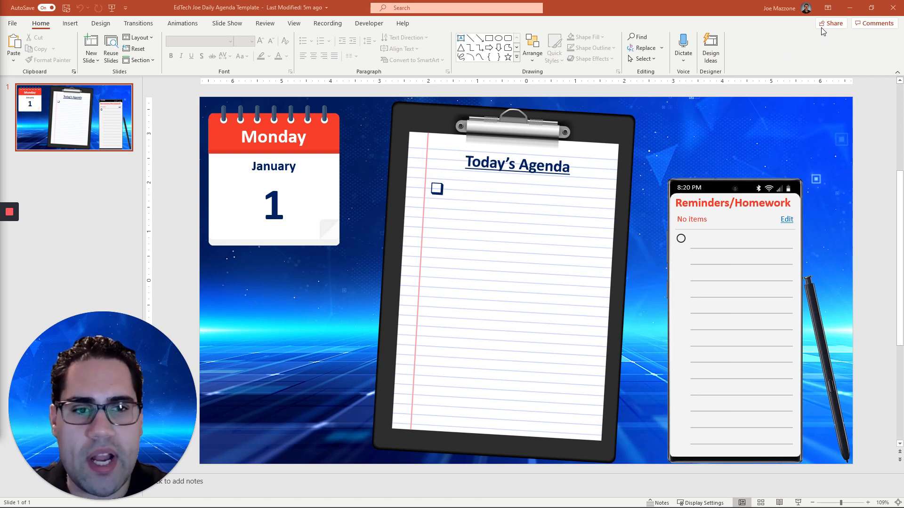
pyautogui.moveTo(629, 326)
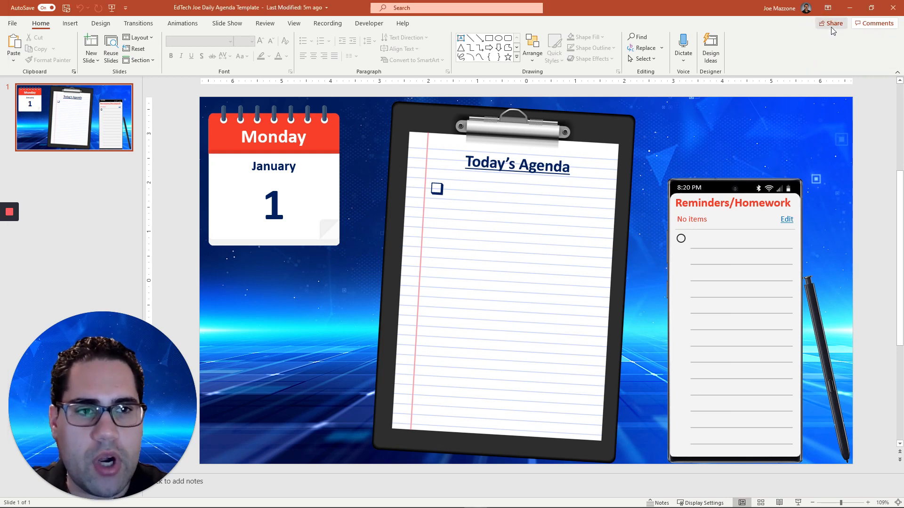
pyautogui.click(832, 23)
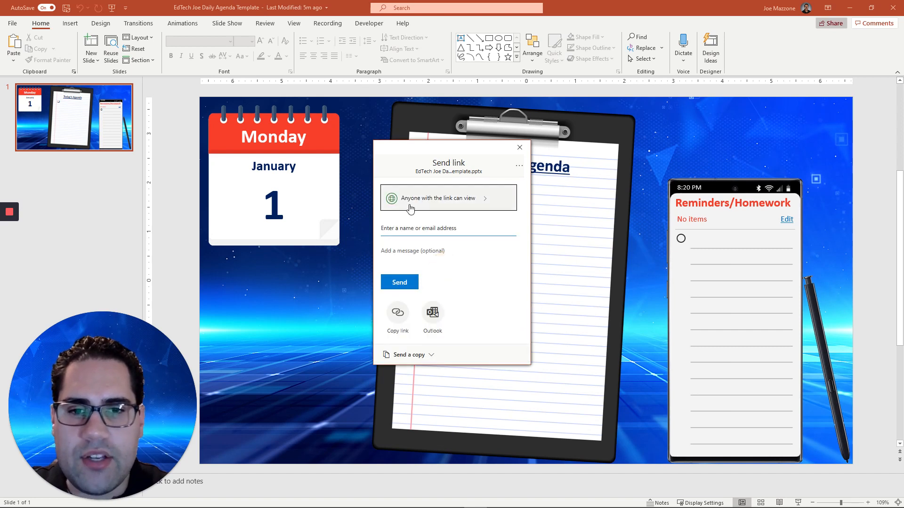
pyautogui.moveTo(451, 206)
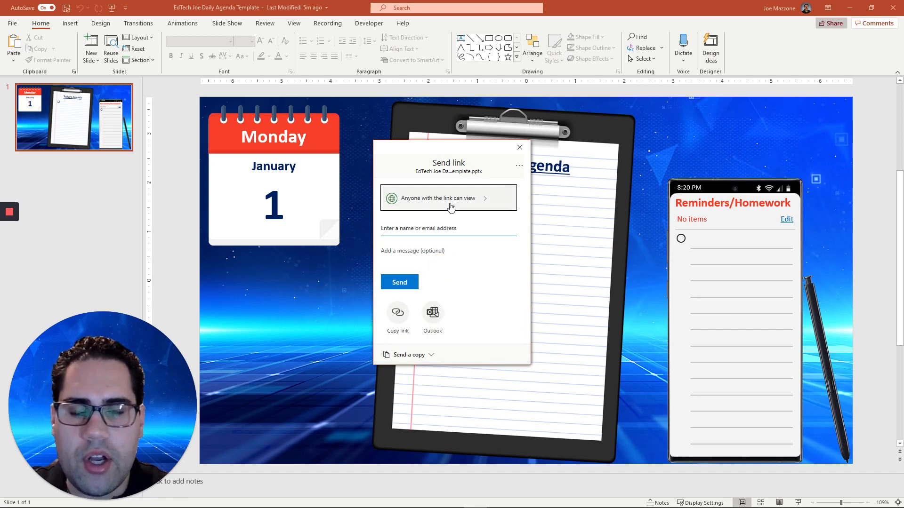
pyautogui.moveTo(484, 206)
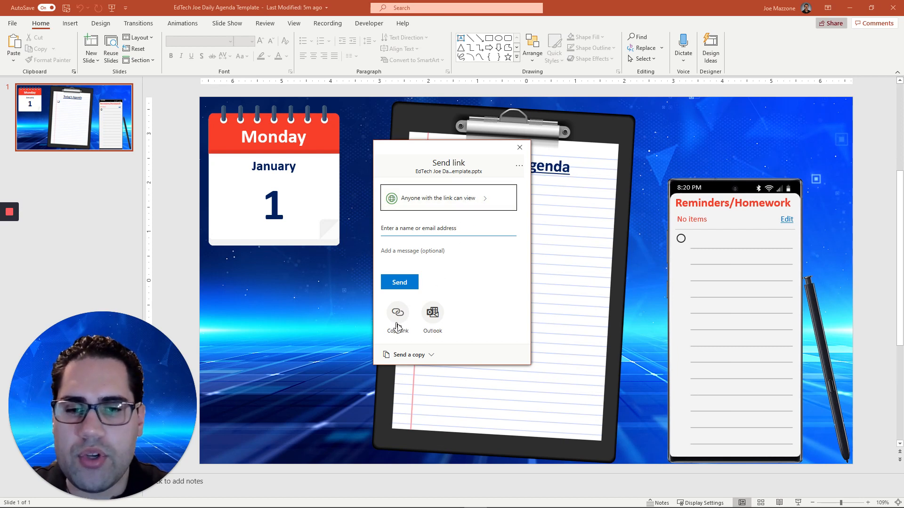
pyautogui.click(397, 317)
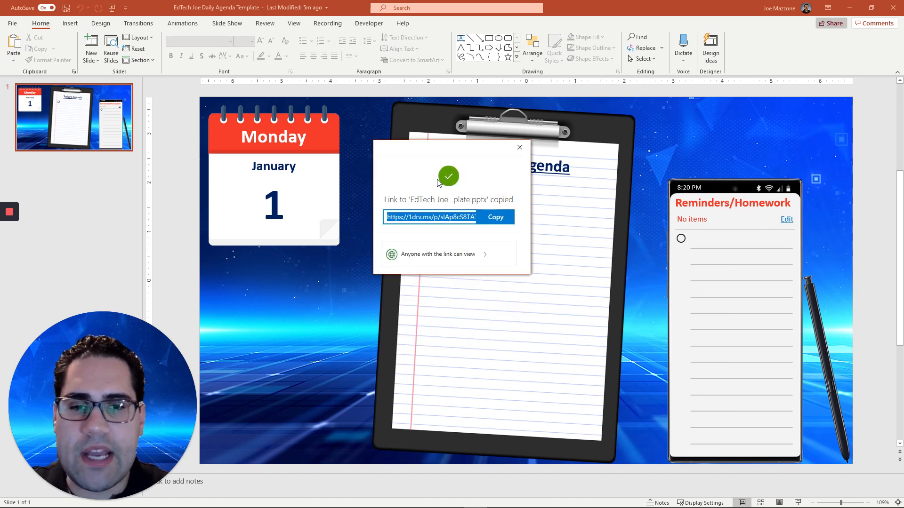
pyautogui.moveTo(823, 39)
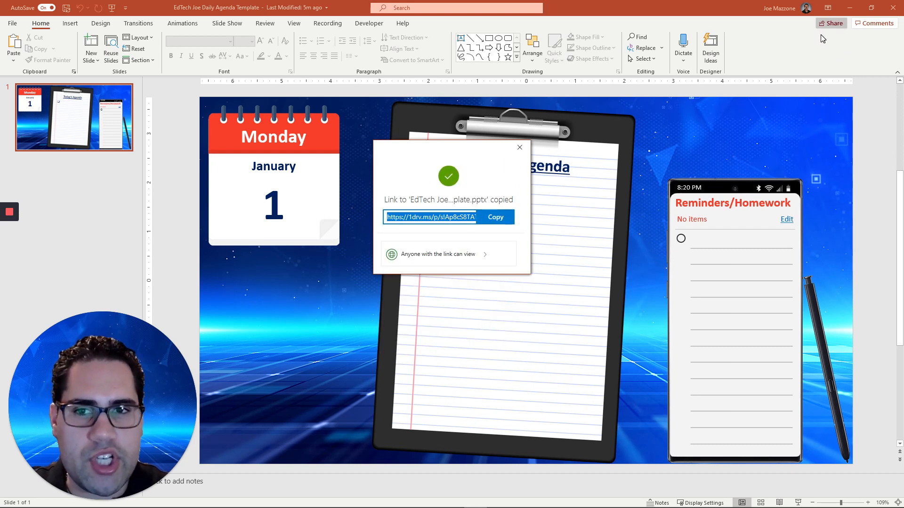
pyautogui.moveTo(514, 382)
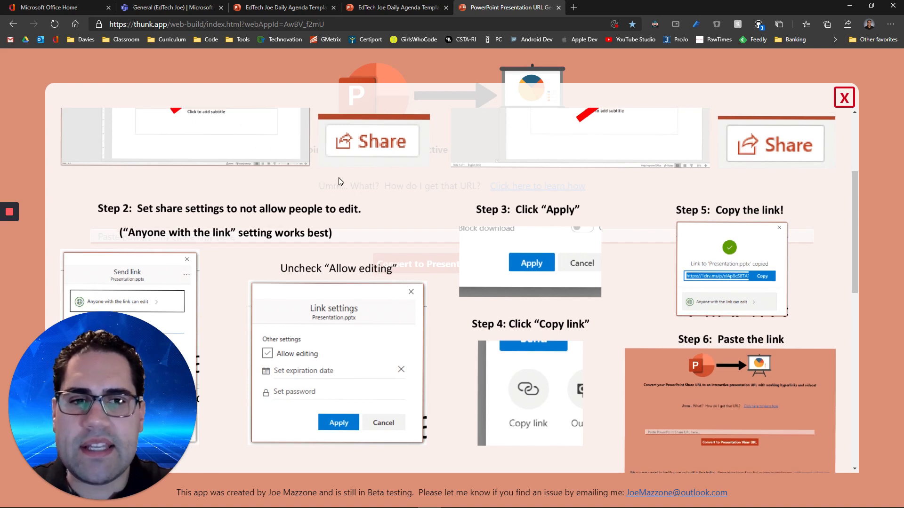
# Step: Scroll through thunk.app's instructions for getting a PowerPoint share link
pyautogui.scroll(-3)
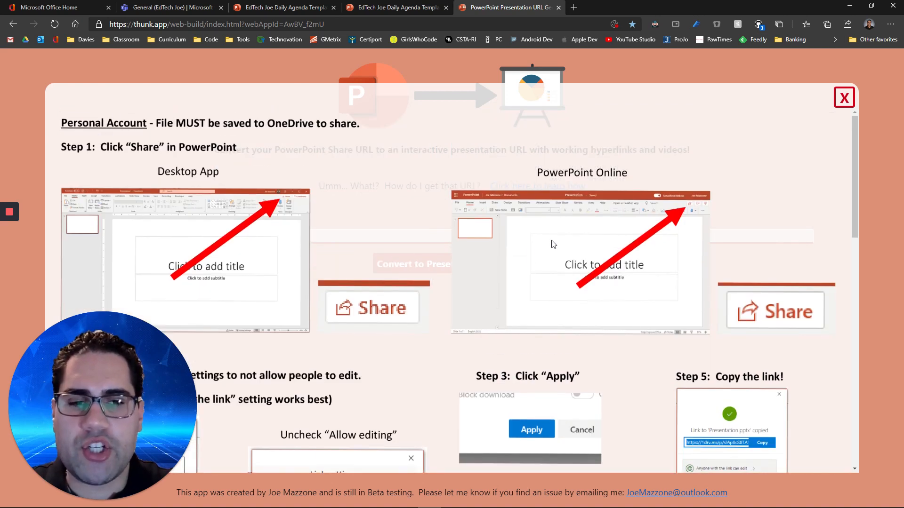
pyautogui.scroll(-3)
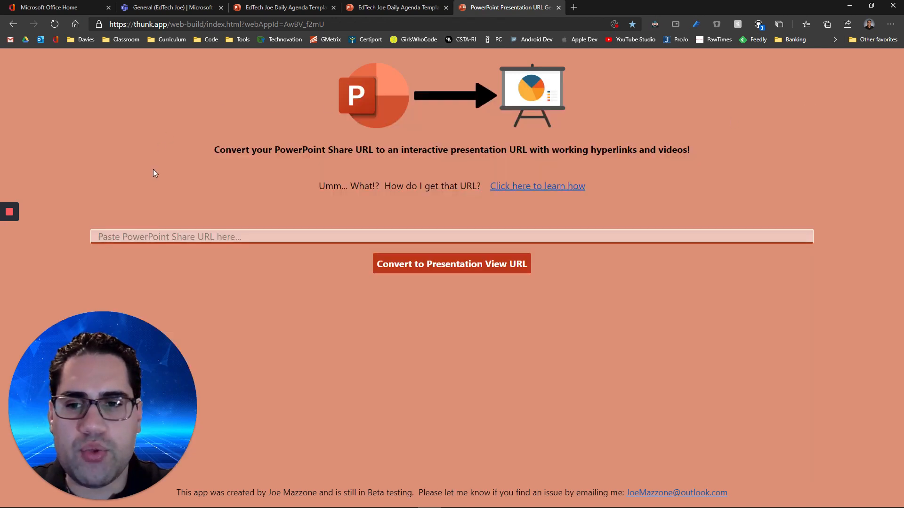
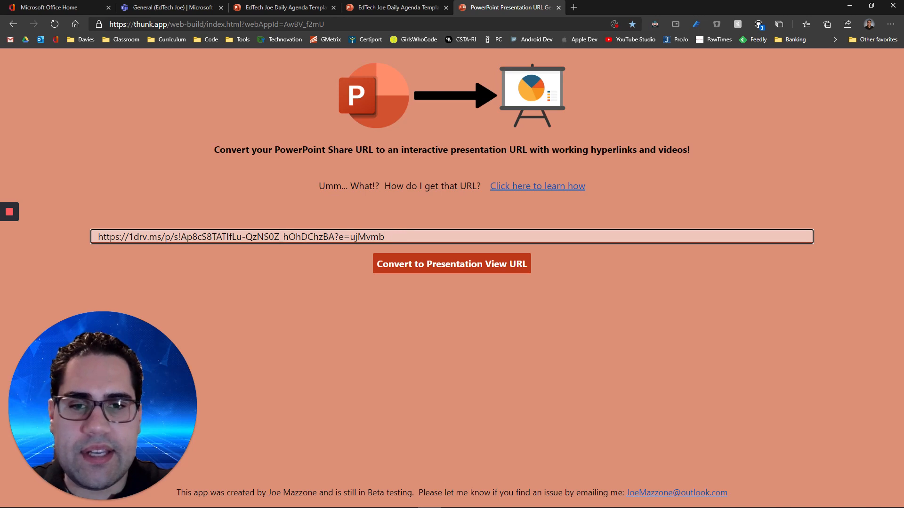
# Step: Paste the 1drv.ms share link and convert it to a Presentation View URL
pyautogui.click(451, 264)
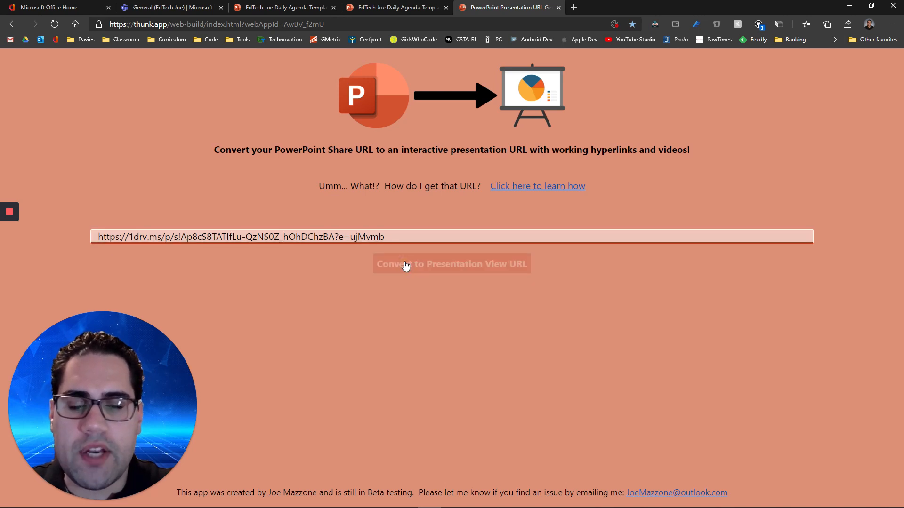
pyautogui.click(451, 263)
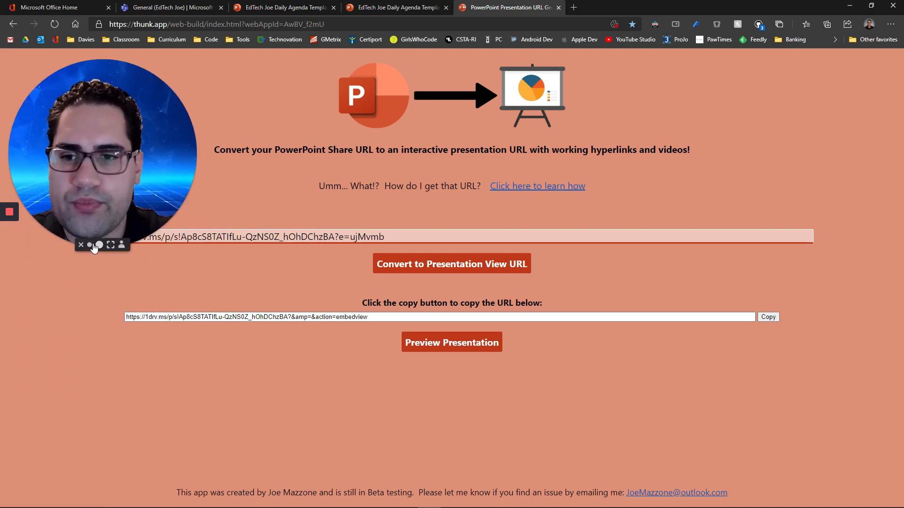
pyautogui.moveTo(101, 156); pyautogui.dragTo(63, 346)
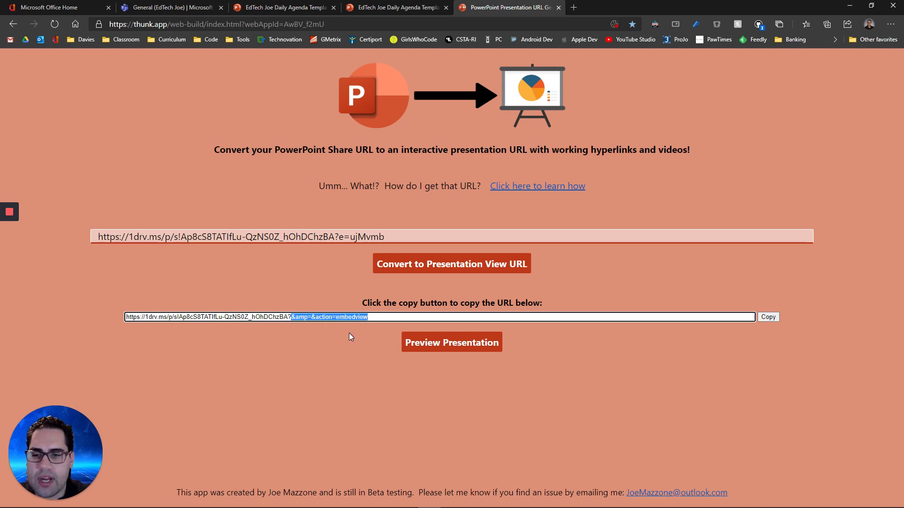
pyautogui.moveTo(295, 446)
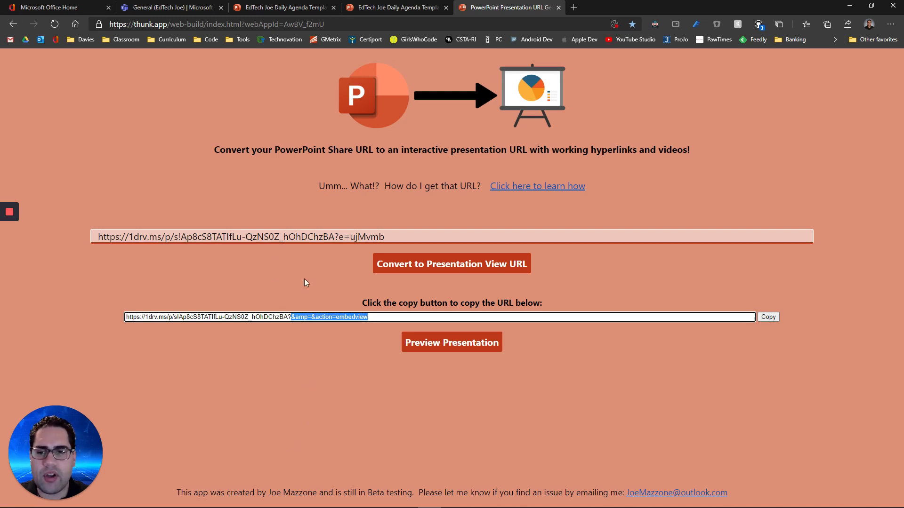
pyautogui.moveTo(323, 379)
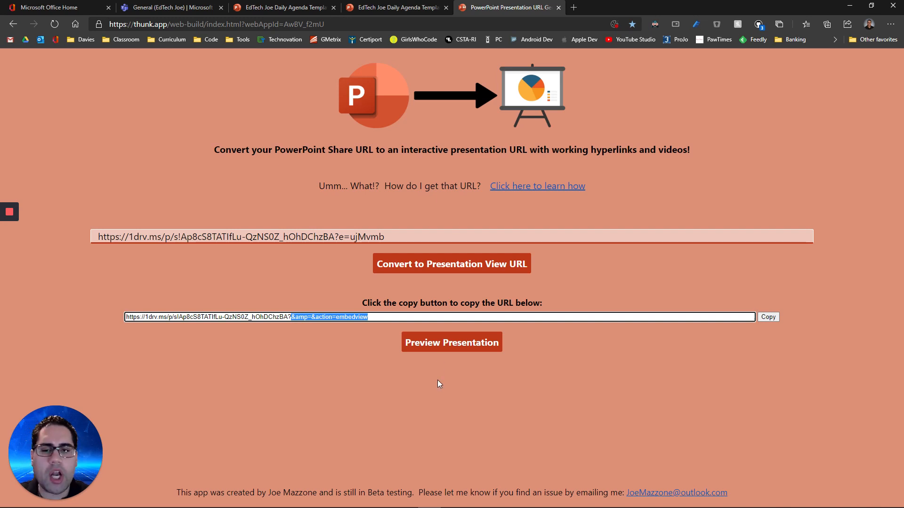
pyautogui.moveTo(430, 349)
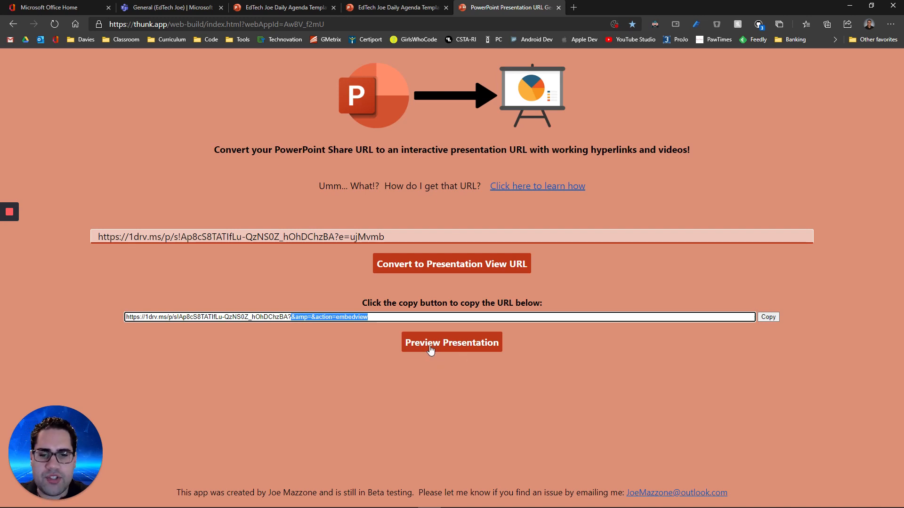
# Step: Preview the converted presentation, then copy its embed-view URL and dismiss the confirmation
pyautogui.click(452, 342)
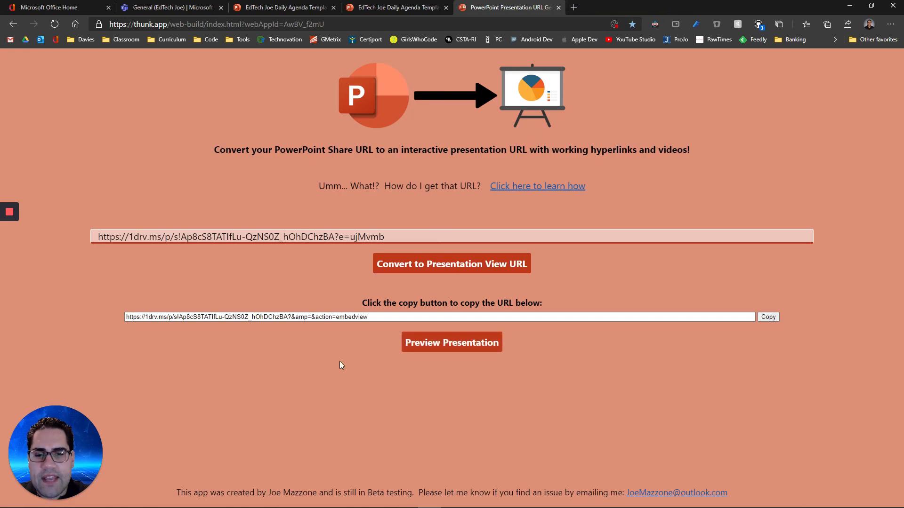
pyautogui.click(767, 316)
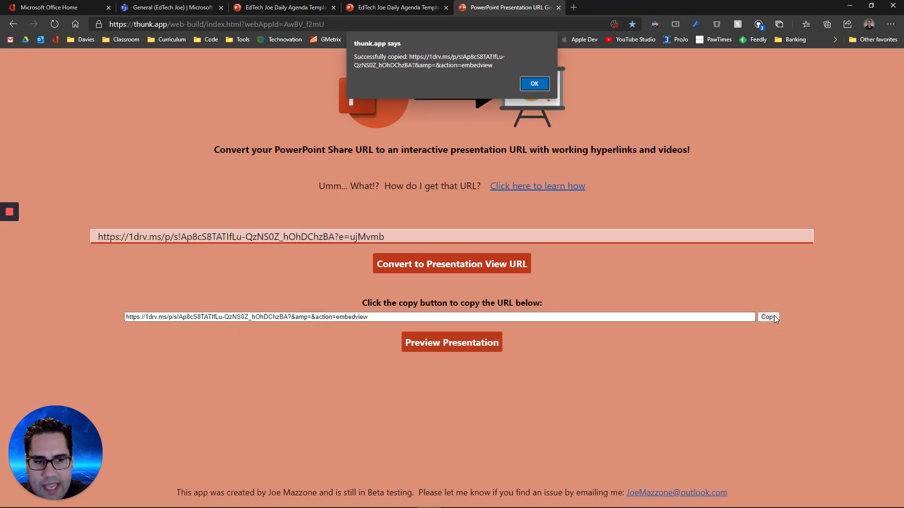
pyautogui.click(533, 83)
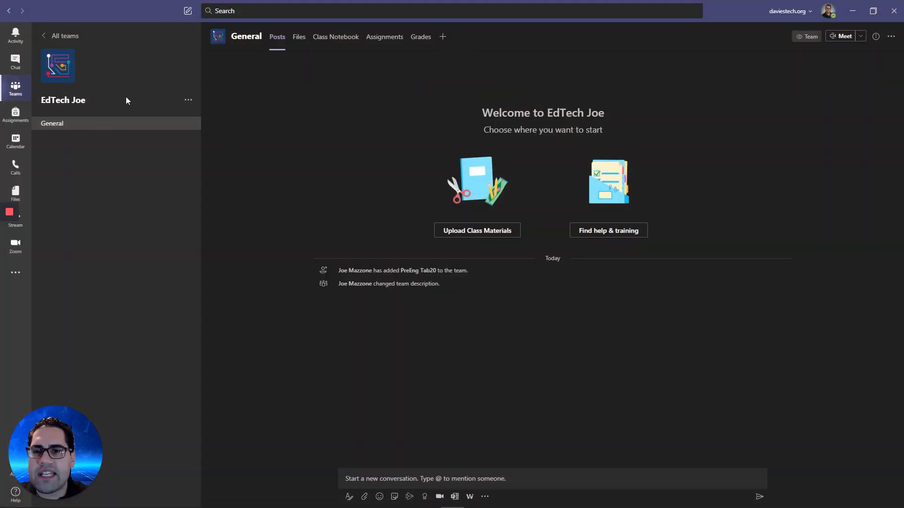
pyautogui.moveTo(442, 36)
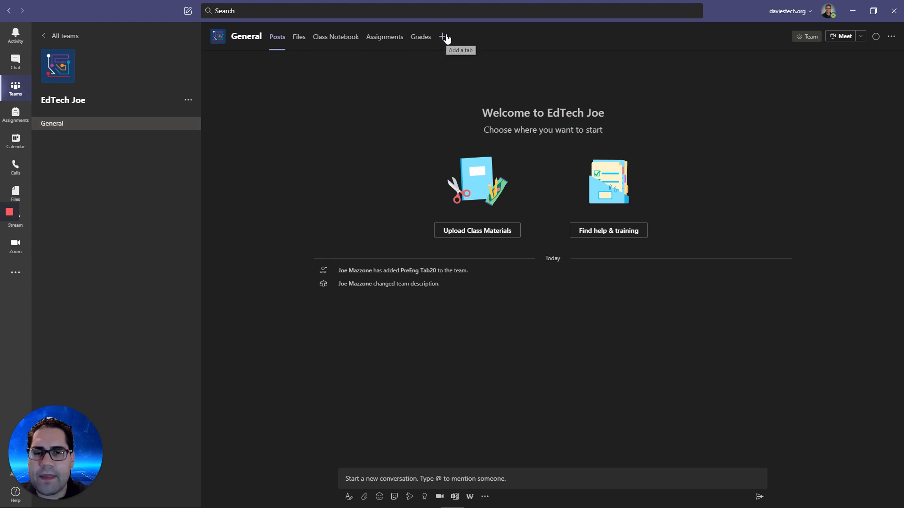
# Step: Add a 'PowerPoint Desktop' Website tab with the converted slide URL, not posted to the channel
pyautogui.click(444, 36)
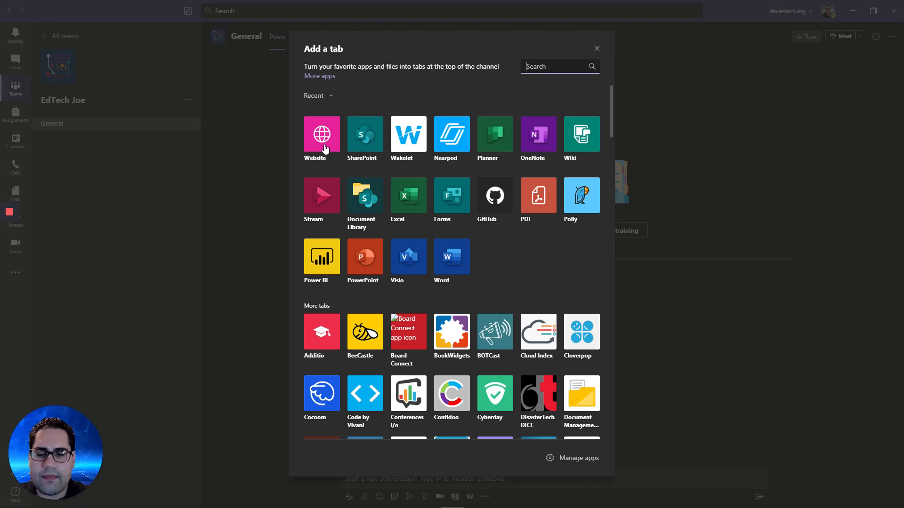
pyautogui.click(321, 134)
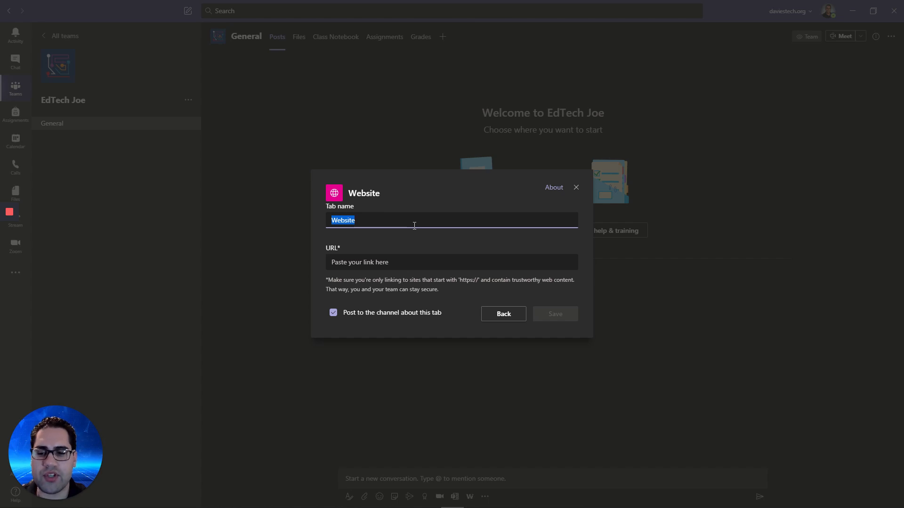
pyautogui.moveTo(559, 162)
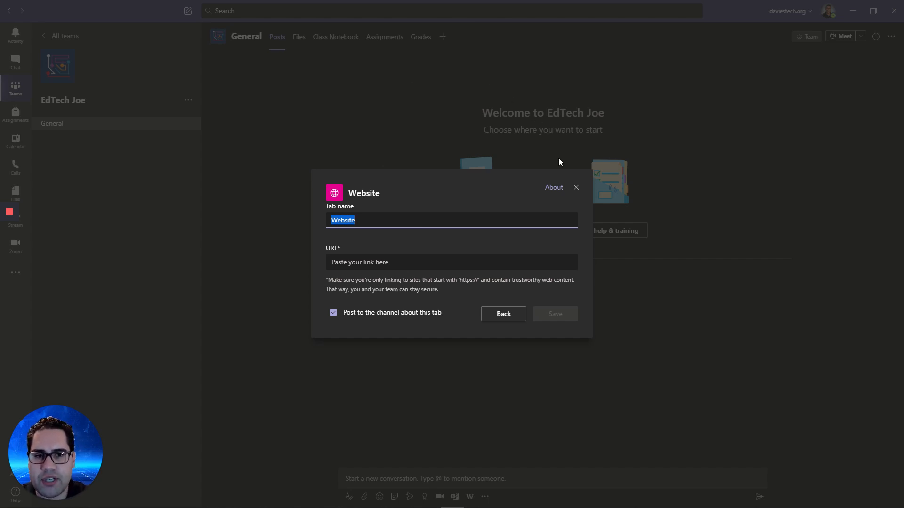
pyautogui.click(502, 313)
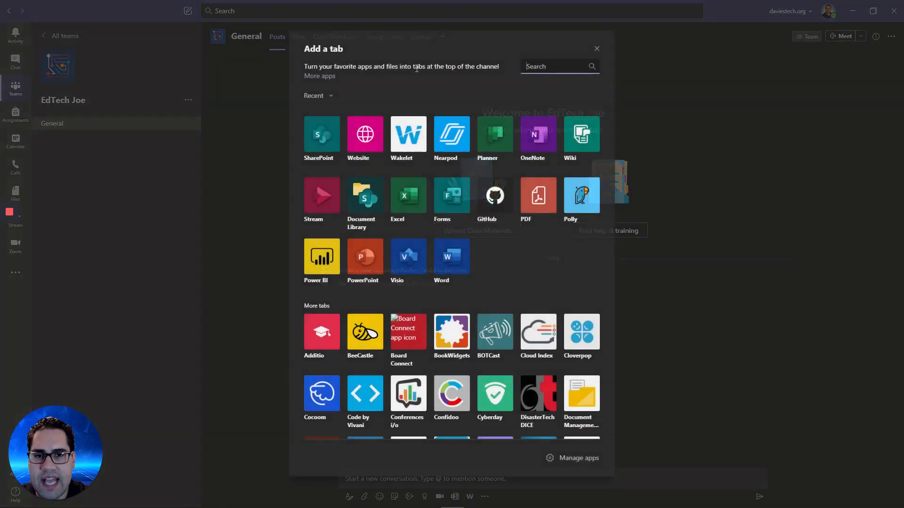
pyautogui.moveTo(364, 137)
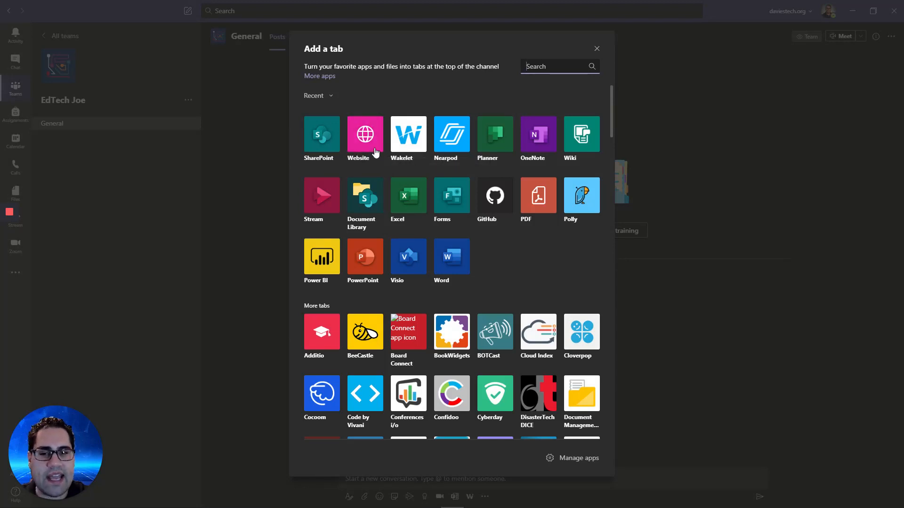
pyautogui.click(364, 133)
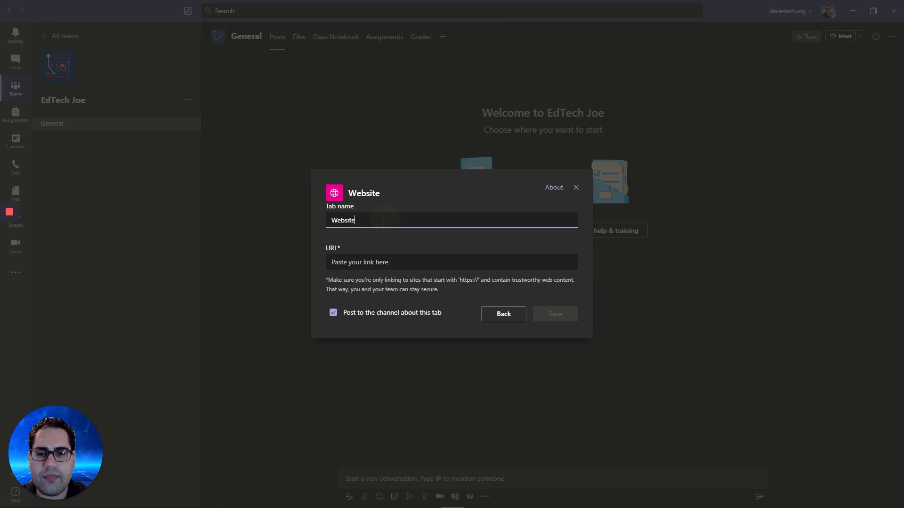
pyautogui.doubleClick(343, 220)
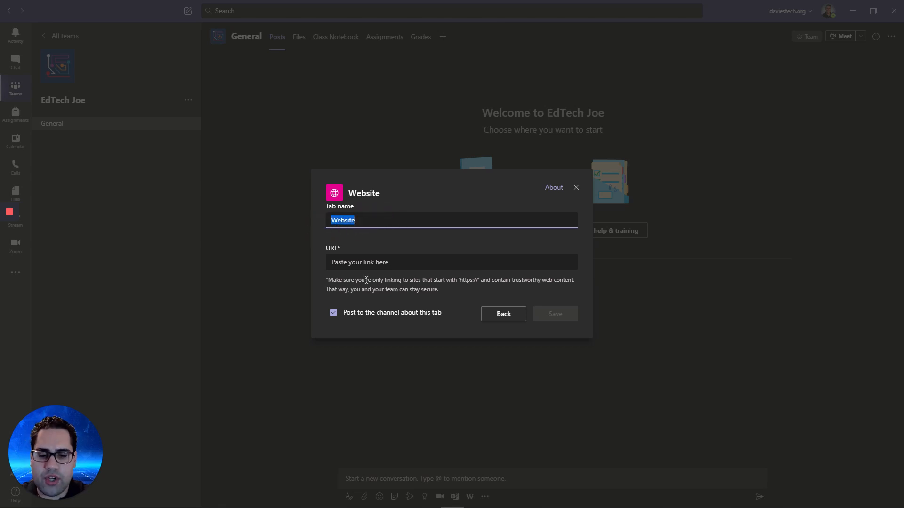
pyautogui.write('PowerPoint')
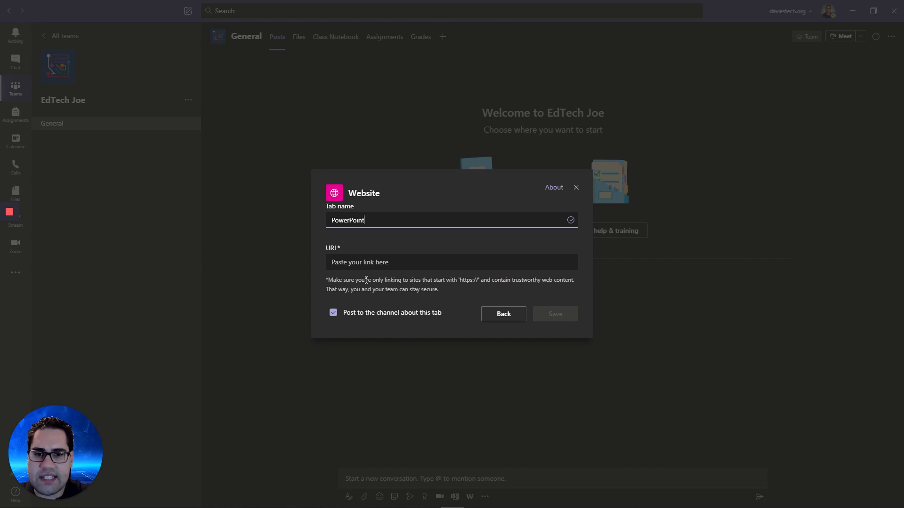
pyautogui.write('Desktop')
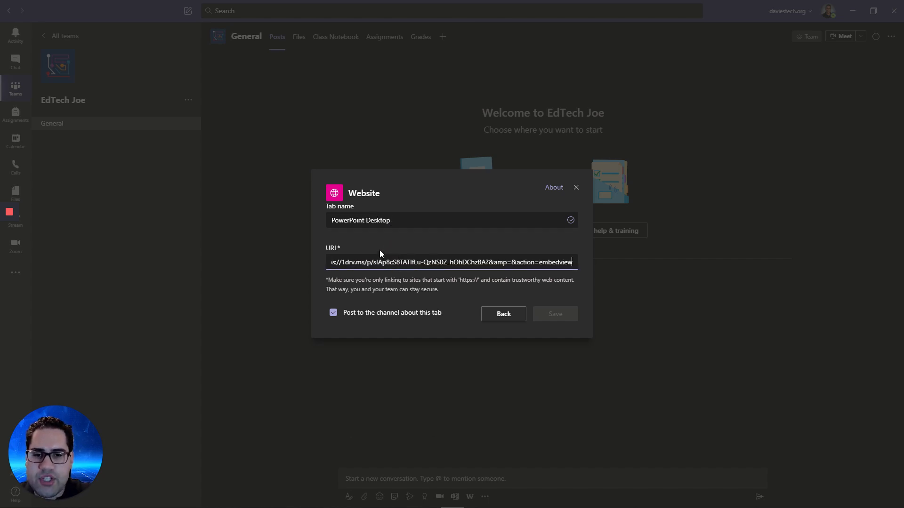
pyautogui.click(452, 261)
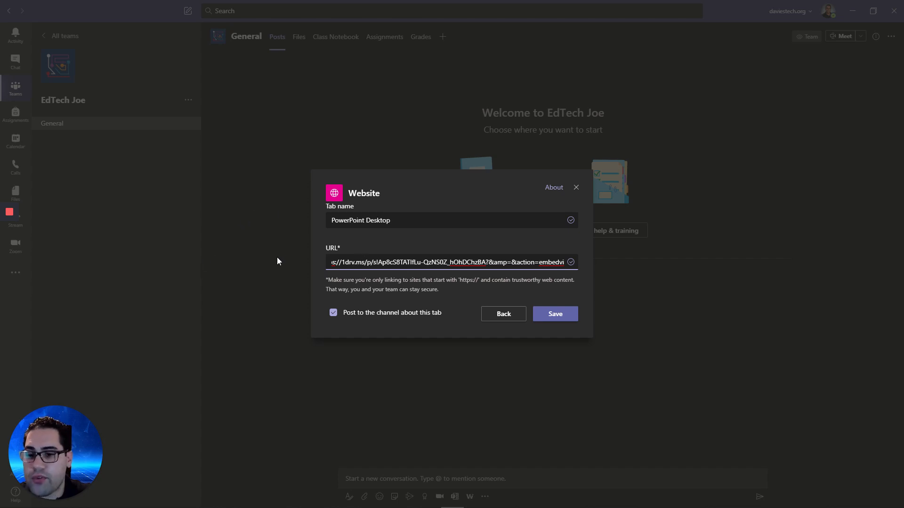
pyautogui.click(333, 312)
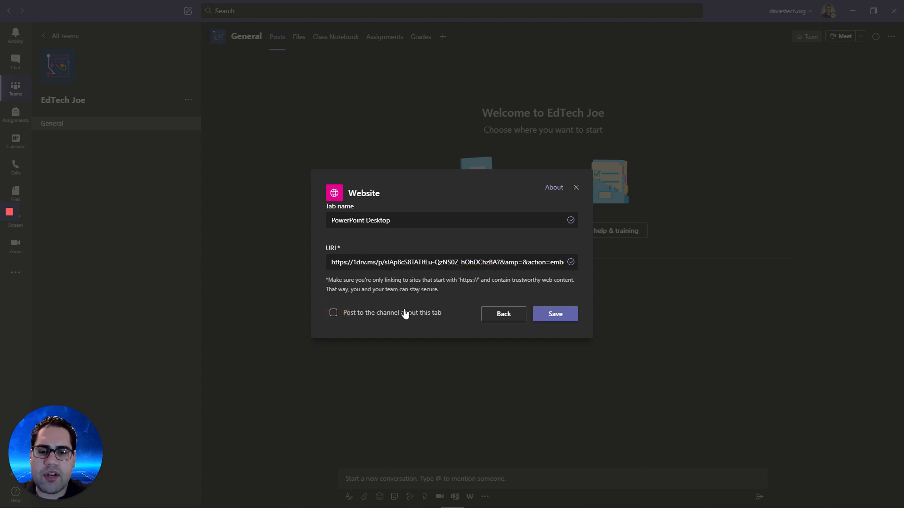
pyautogui.click(554, 314)
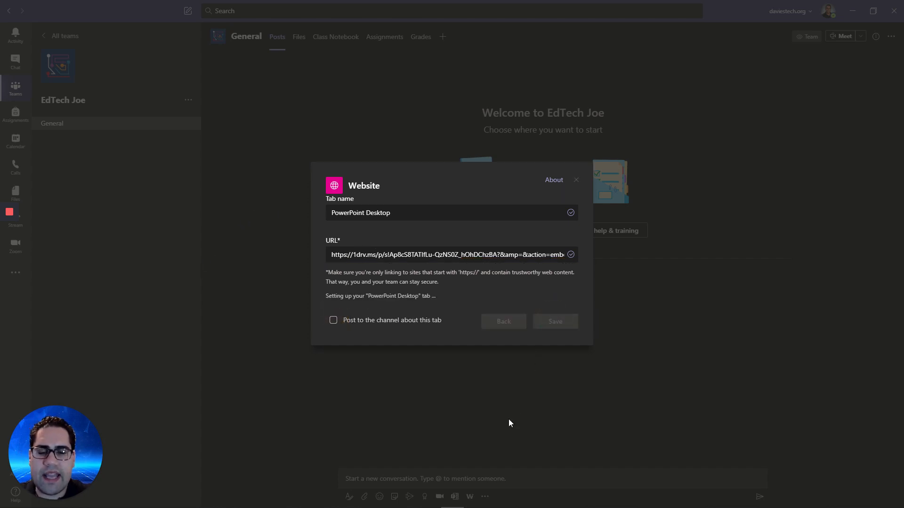
pyautogui.click(553, 321)
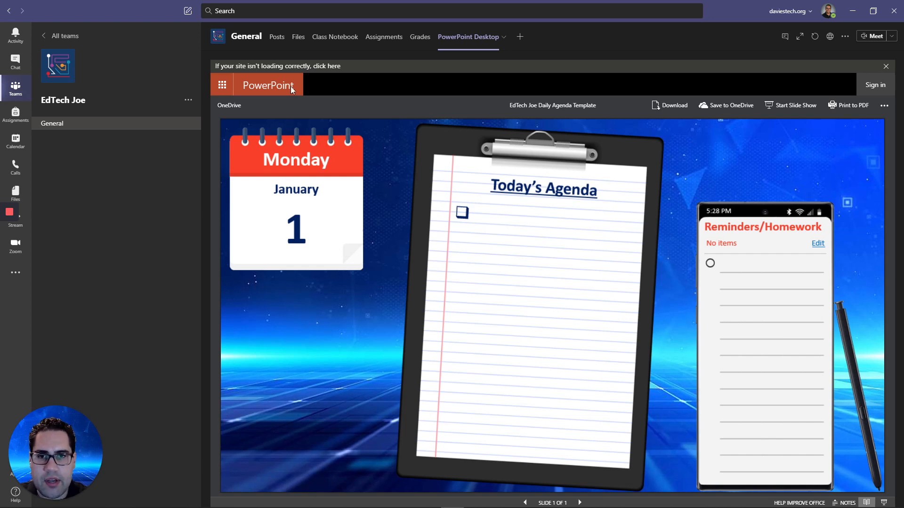
pyautogui.moveTo(326, 476)
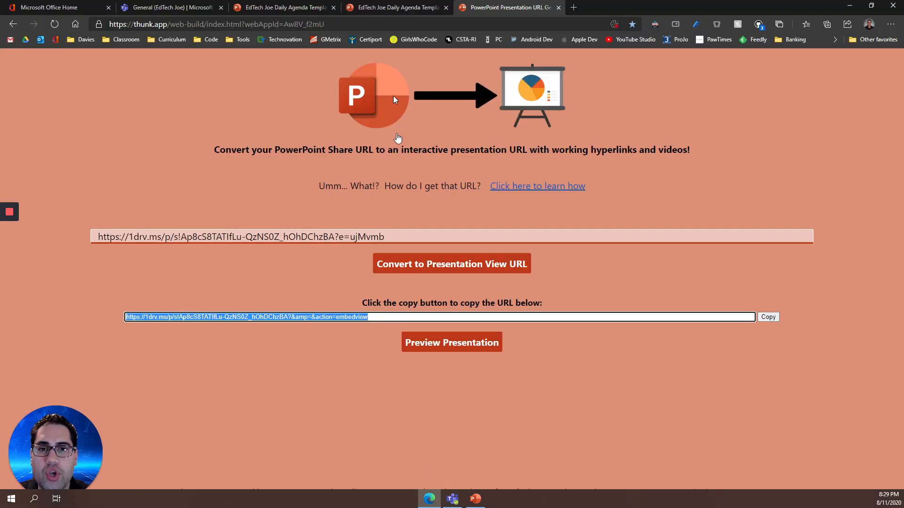
# Step: Check and close the Share panel on the OneDrive copy of the agenda presentation
pyautogui.click(396, 7)
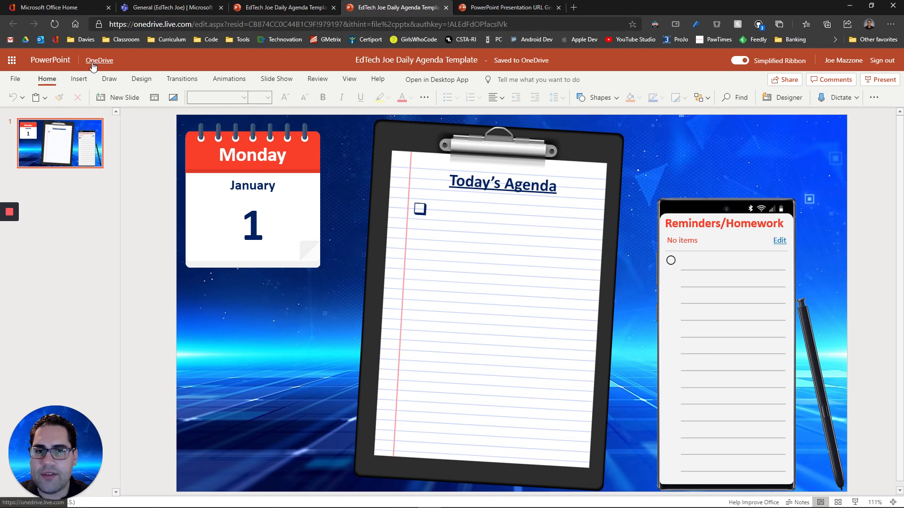
pyautogui.click(98, 60)
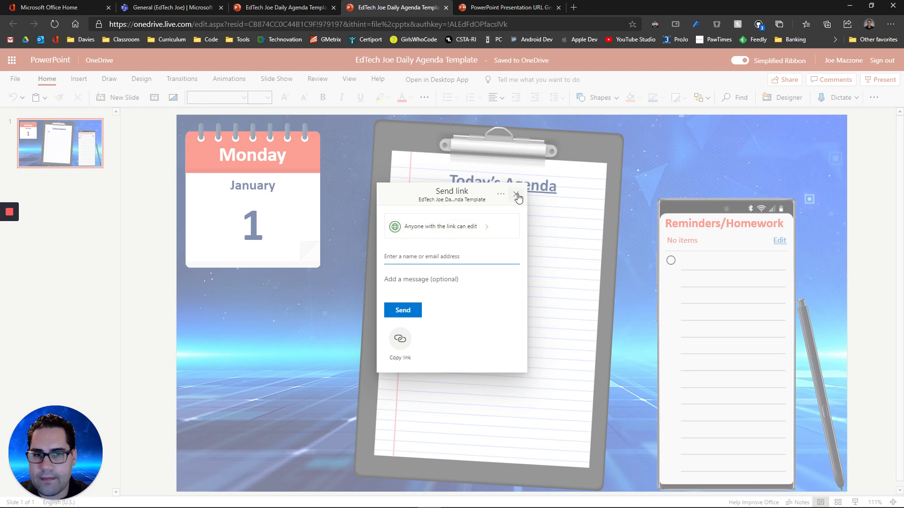
pyautogui.click(516, 195)
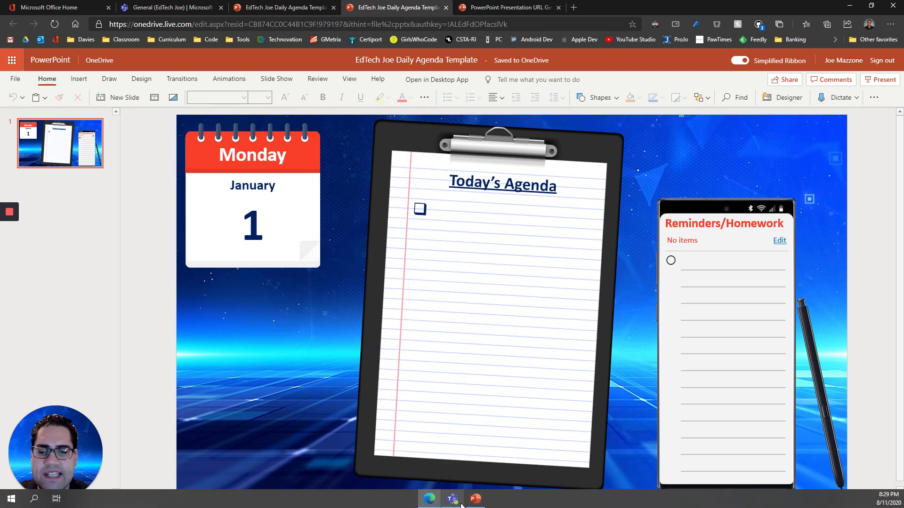
pyautogui.moveTo(451, 498)
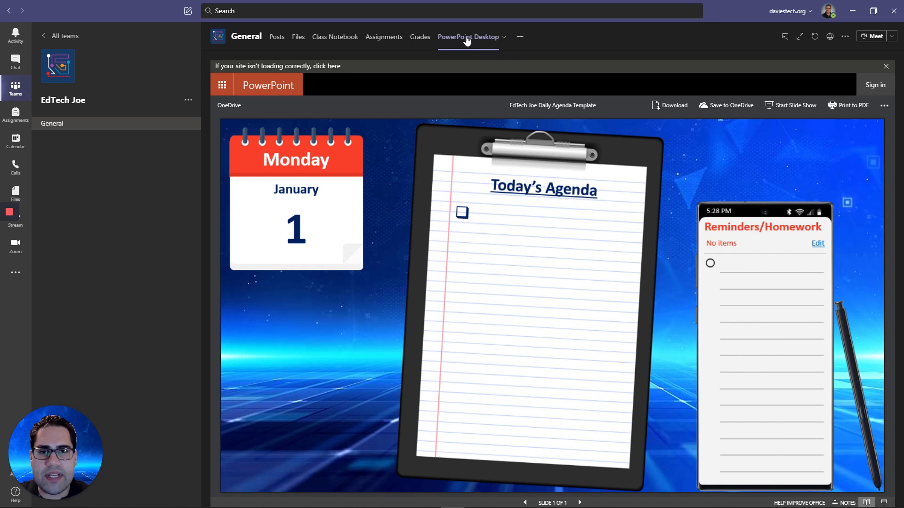
pyautogui.moveTo(443, 339)
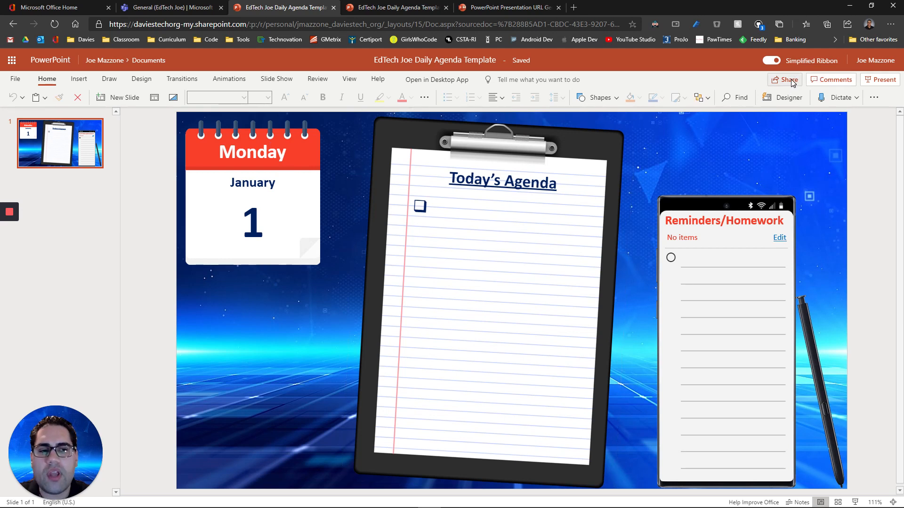
pyautogui.click(785, 79)
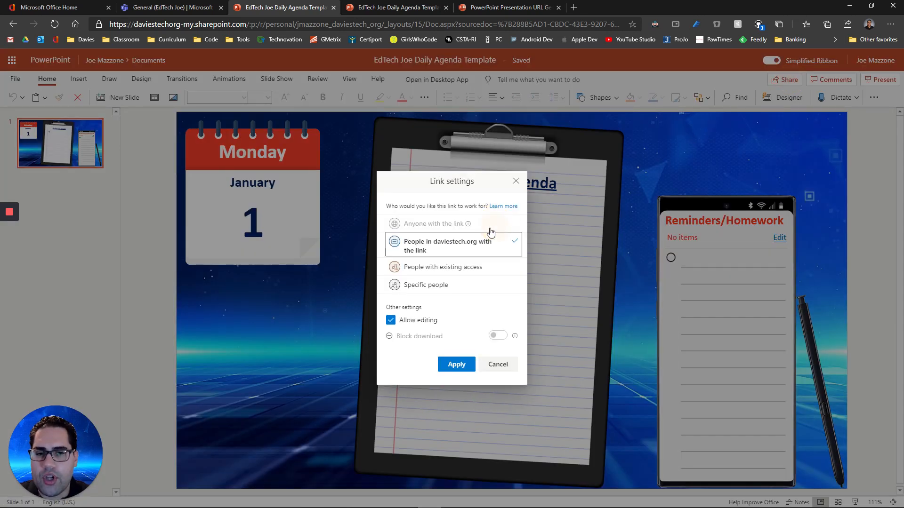
pyautogui.moveTo(442, 238)
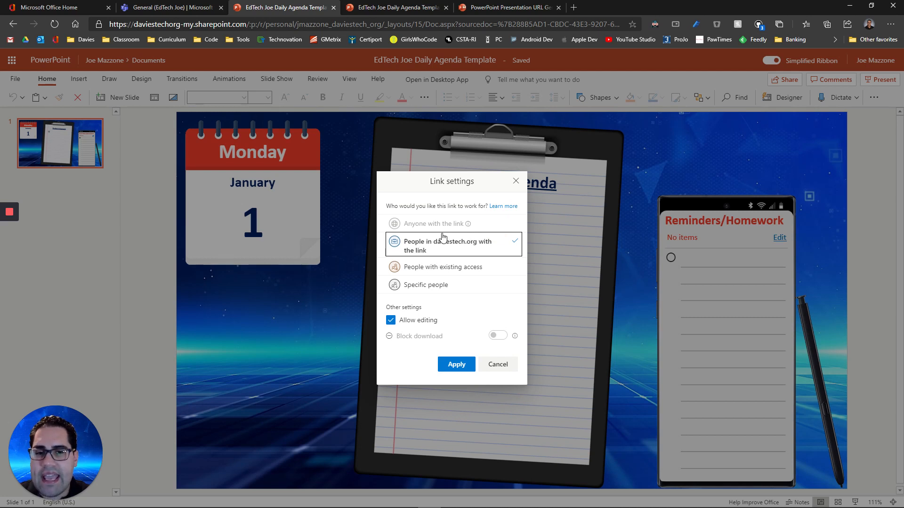
pyautogui.moveTo(458, 225)
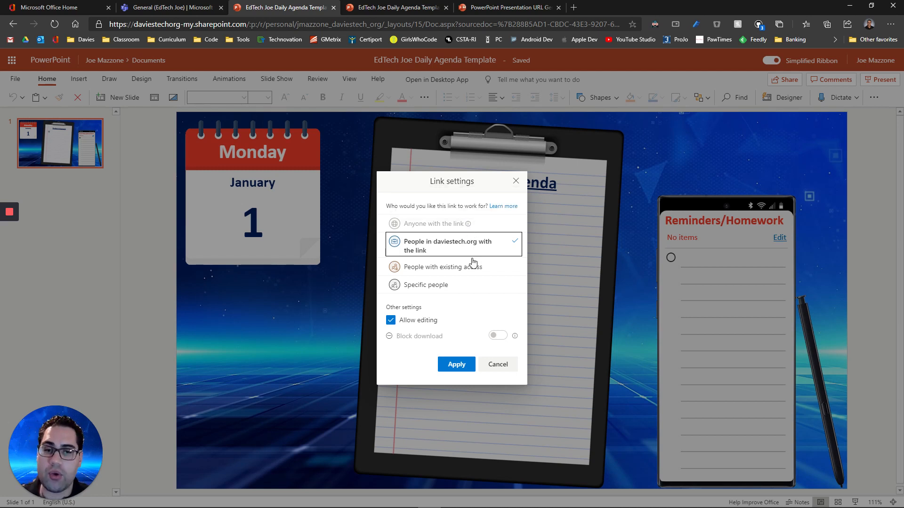
pyautogui.moveTo(471, 223)
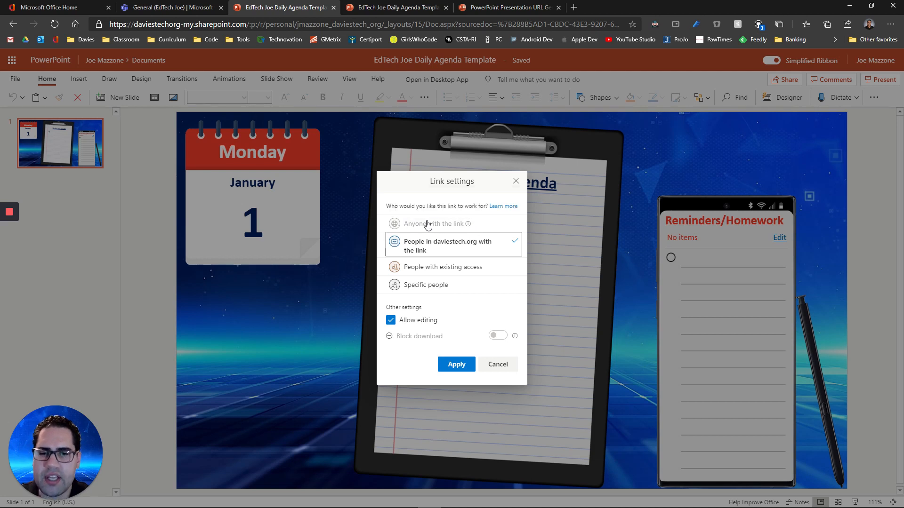
pyautogui.moveTo(152, 180)
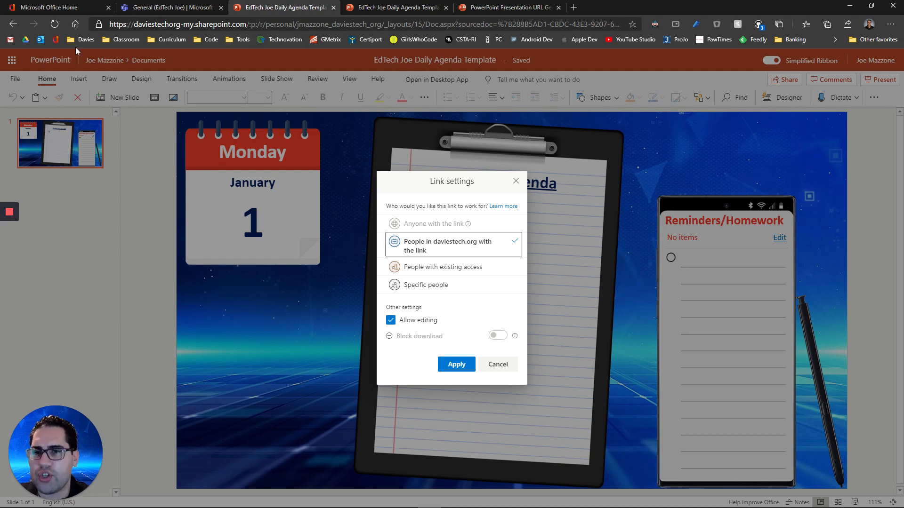
pyautogui.moveTo(139, 187)
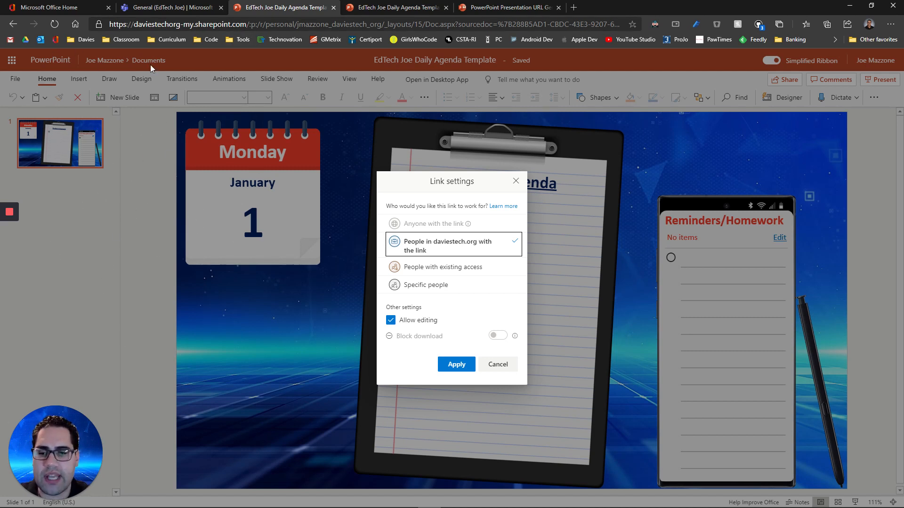
pyautogui.moveTo(504, 178)
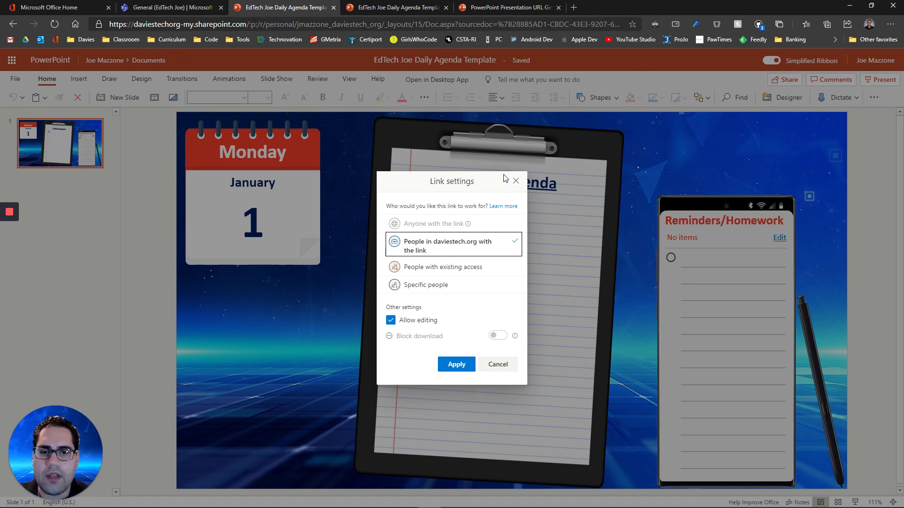
pyautogui.click(497, 365)
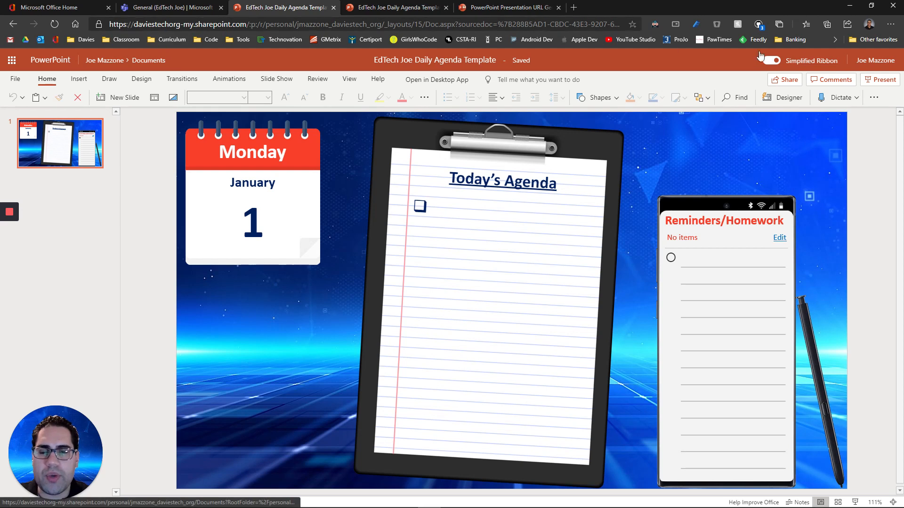
pyautogui.click(783, 79)
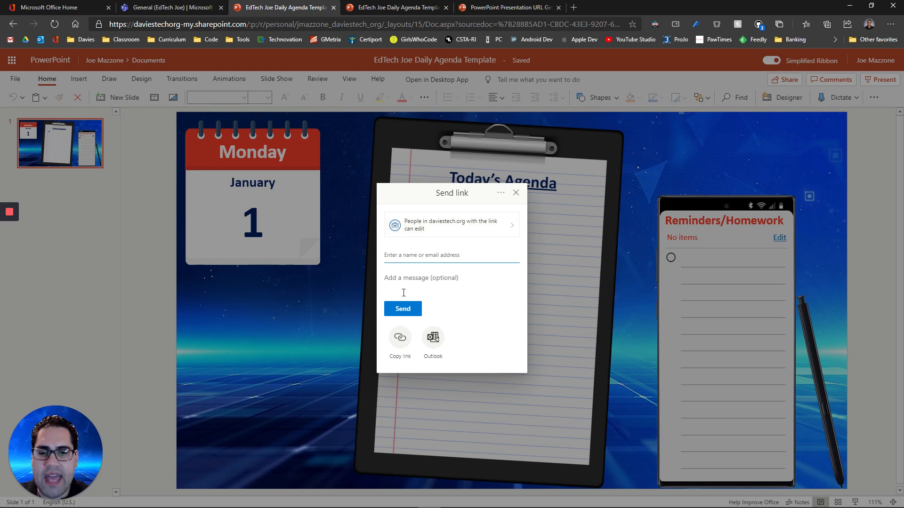
pyautogui.moveTo(497, 202)
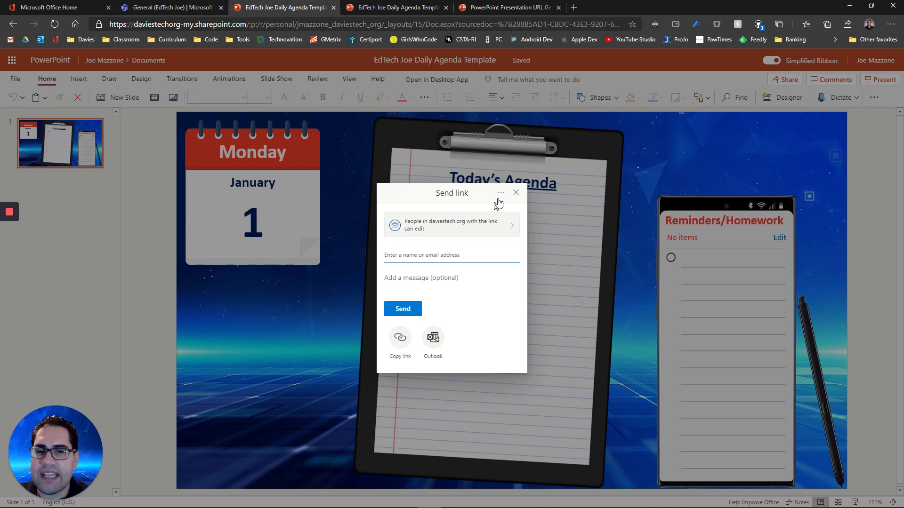
pyautogui.click(515, 193)
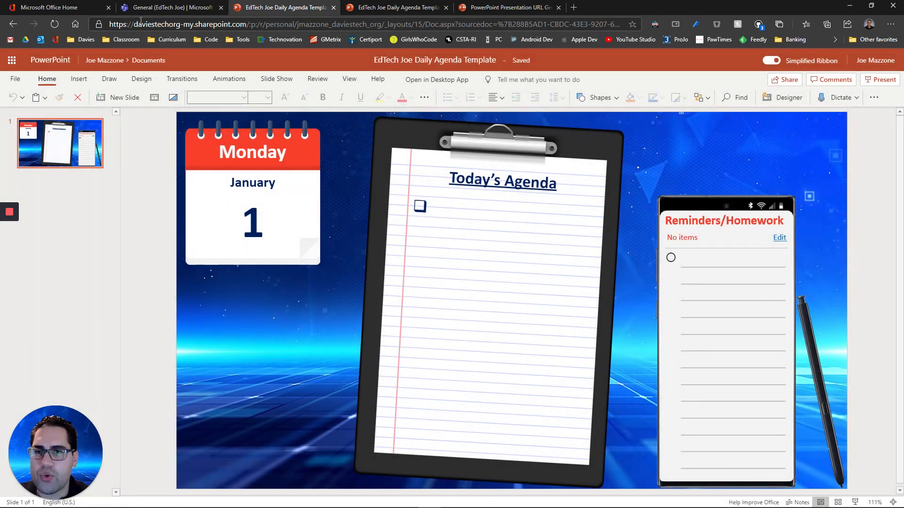
# Step: Copy the presentation's SharePoint address and convert it to a Presentation View URL
pyautogui.click(369, 24)
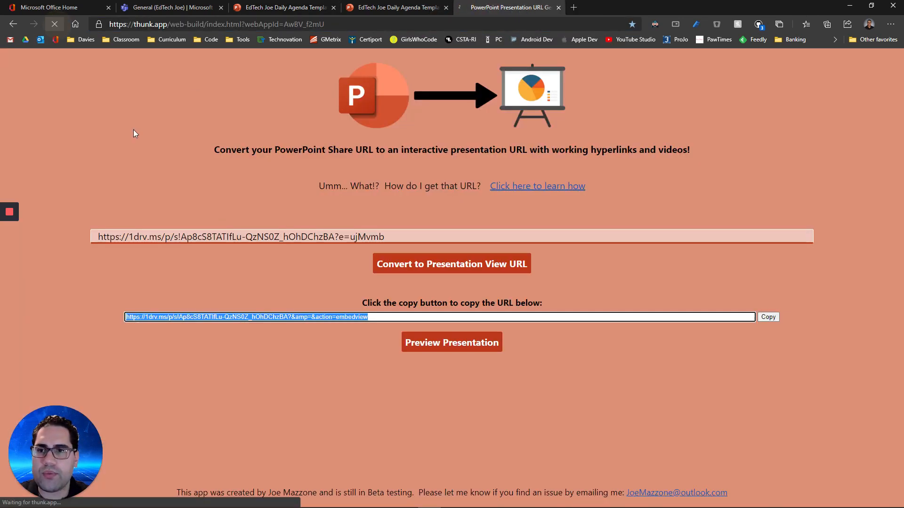
pyautogui.click(451, 341)
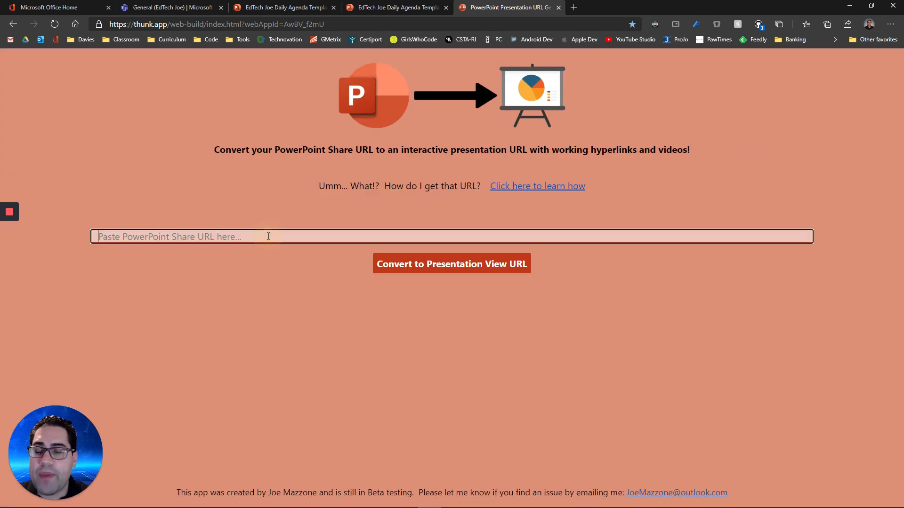
pyautogui.write('https://...&mobileredirect=true&wdNewAndOpenCt=1597191576222&wdPreviousSession=b91e7f3f-d6ca-49d9-90a3-d4d4be9f8941&wdOrigin=OFFICECOM-WEB.START.UPLOAD')
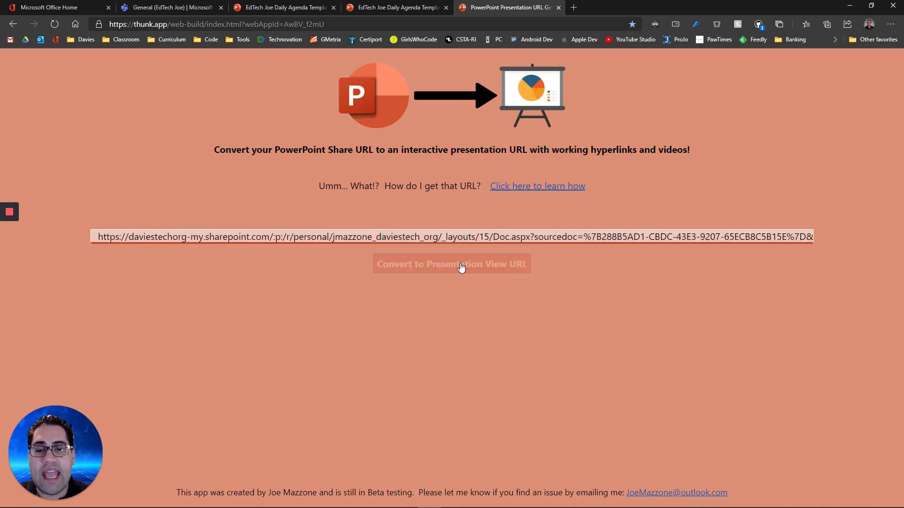
pyautogui.click(452, 264)
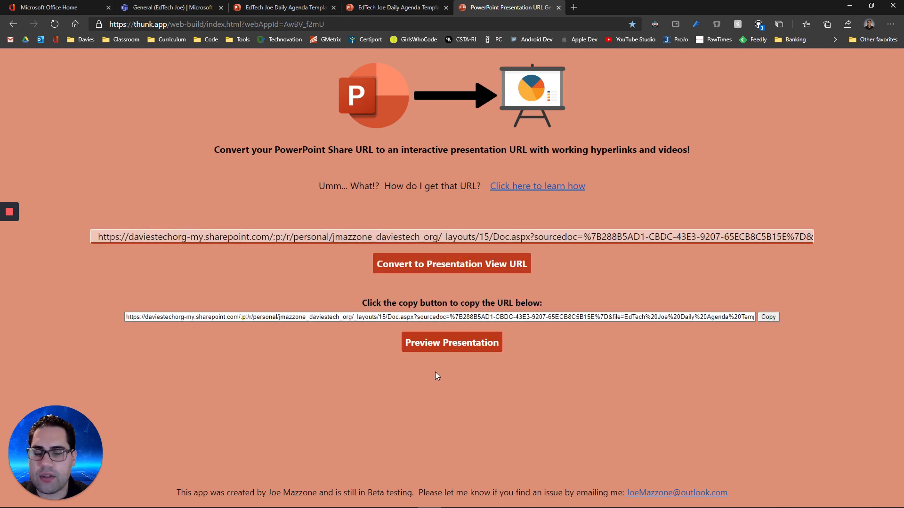
pyautogui.click(451, 341)
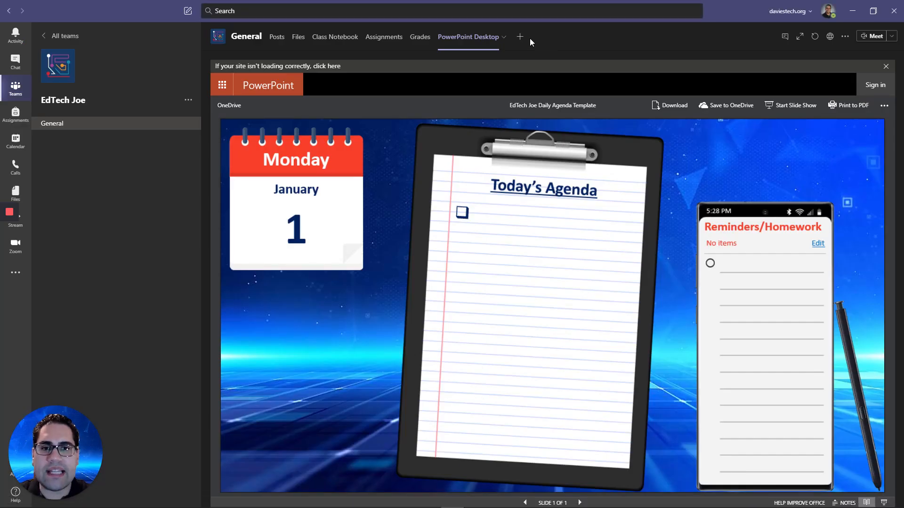
pyautogui.moveTo(519, 37)
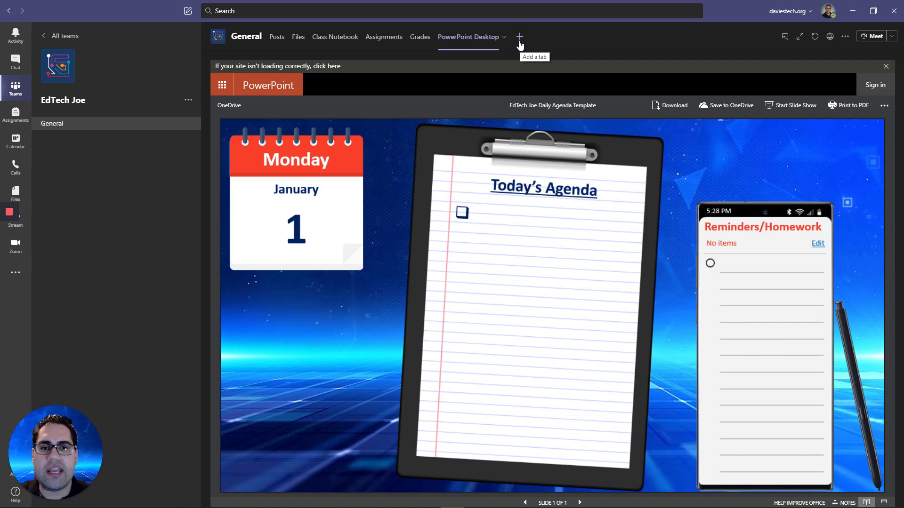
# Step: Add a 'SharePoint PowerPoint' Website tab with Post to the channel unchecked
pyautogui.click(519, 37)
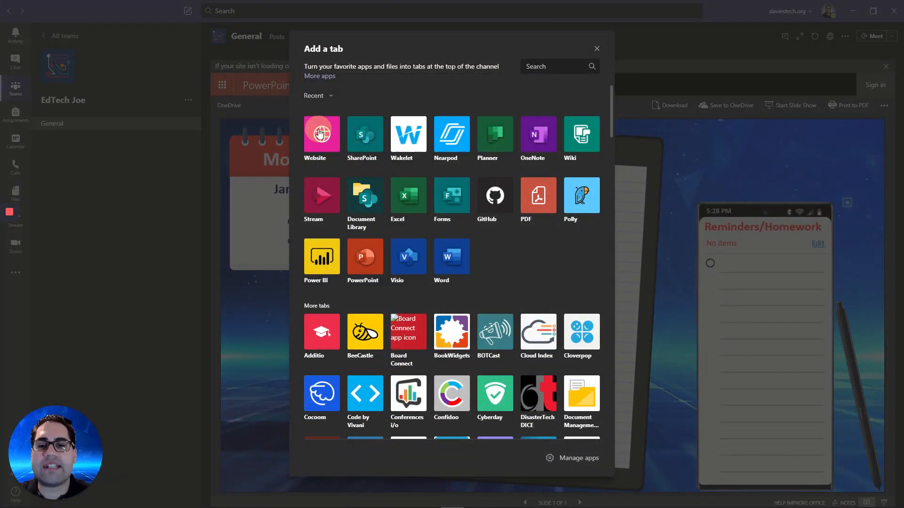
pyautogui.click(321, 133)
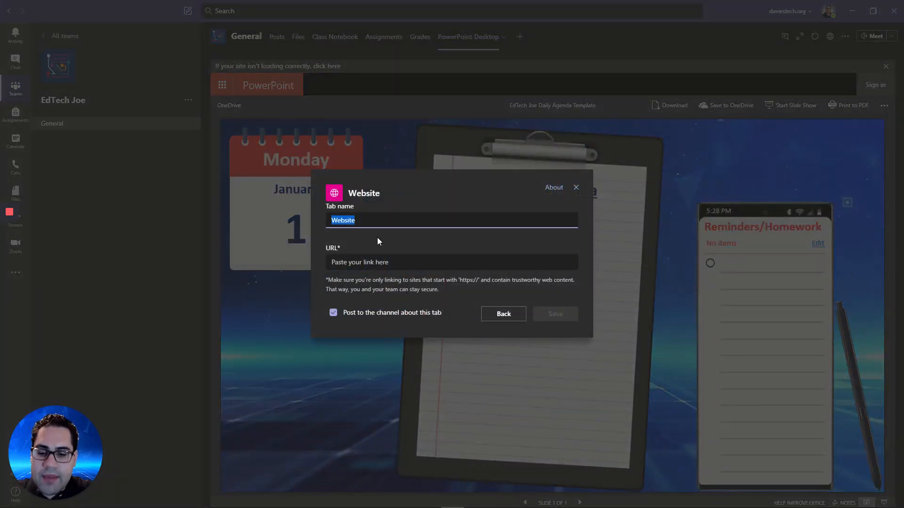
pyautogui.write('ShareP')
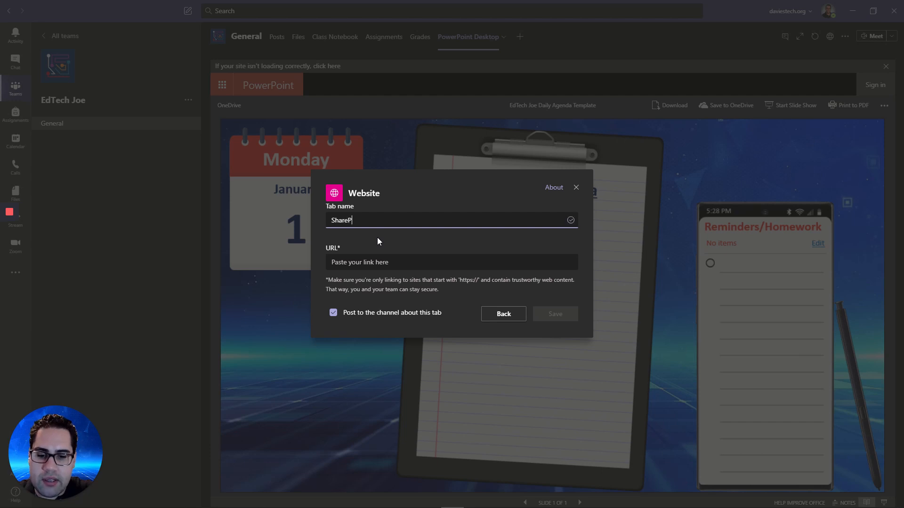
pyautogui.write('oint PowerPoint')
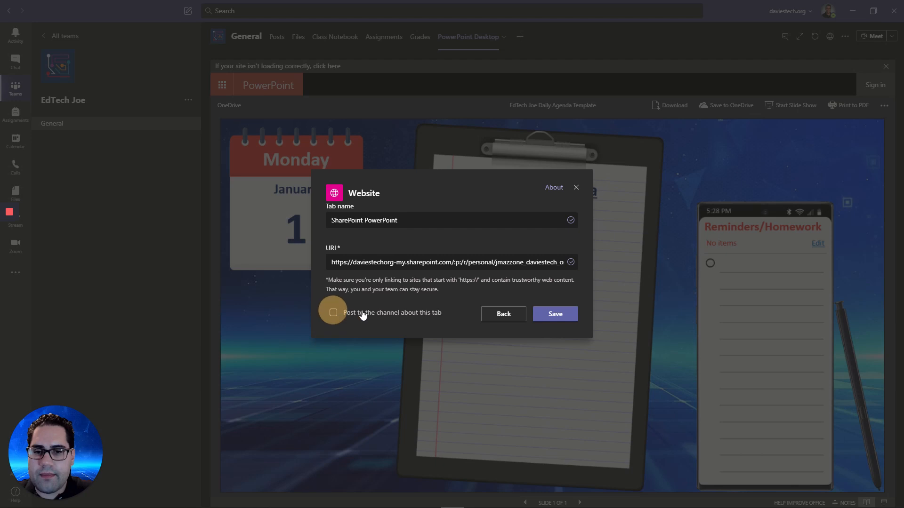
pyautogui.click(553, 314)
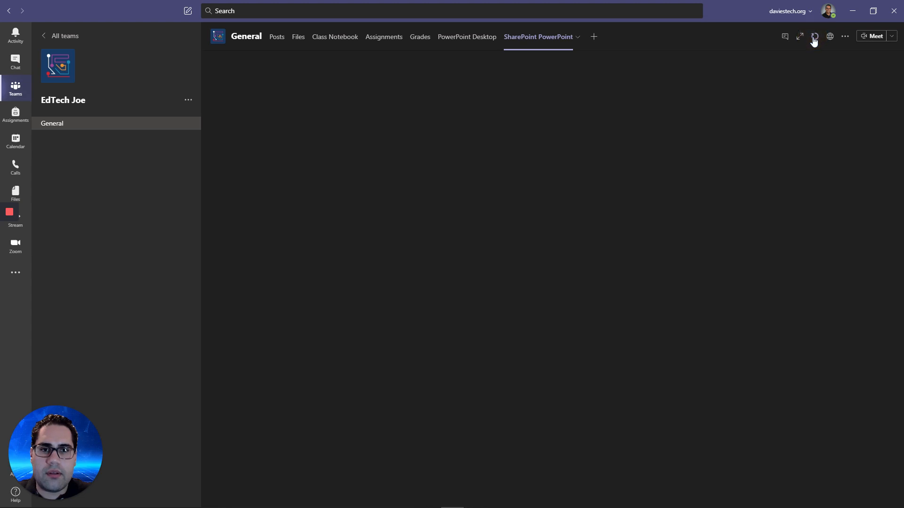
# Step: Refresh the SharePoint PowerPoint tab and copy the converted presentation view URL from thunk.app
pyautogui.click(538, 36)
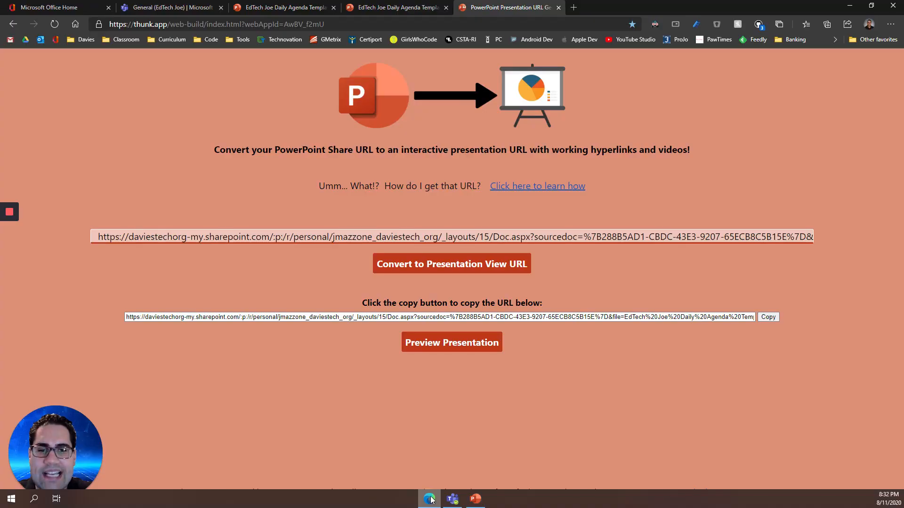
pyautogui.click(766, 316)
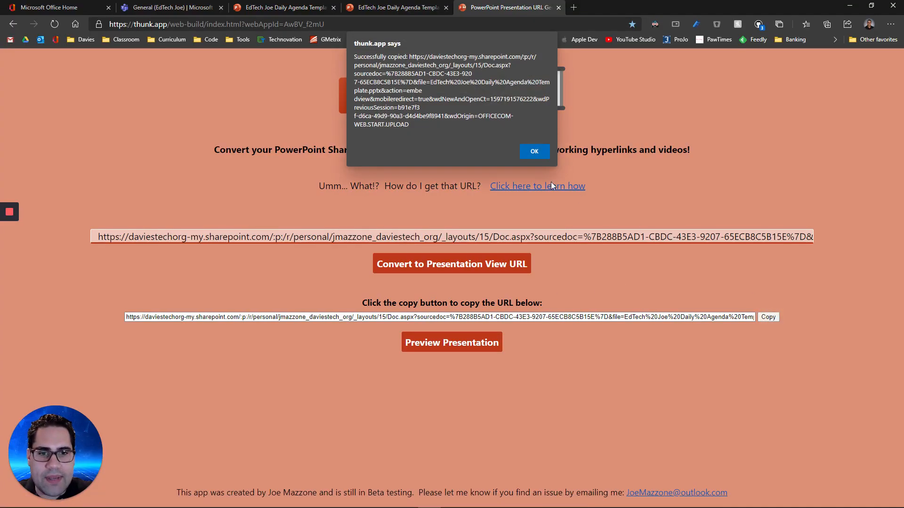
pyautogui.click(532, 151)
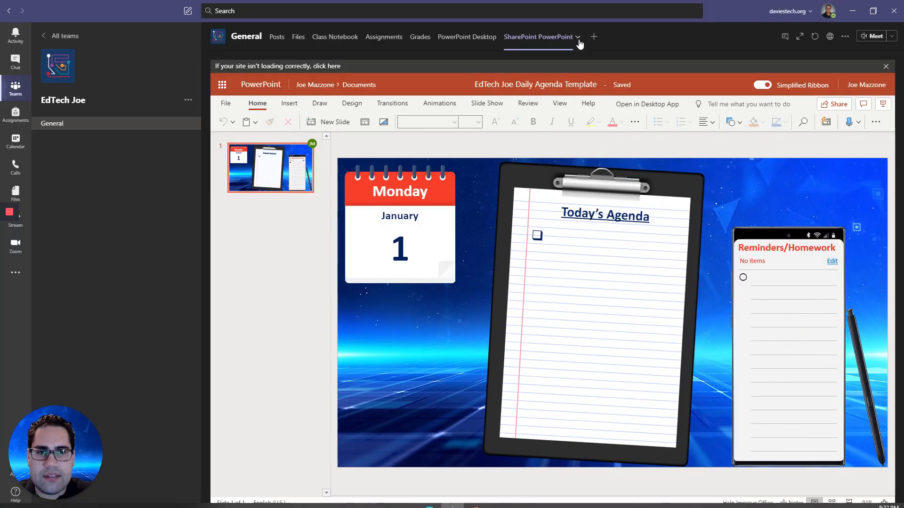
pyautogui.click(577, 36)
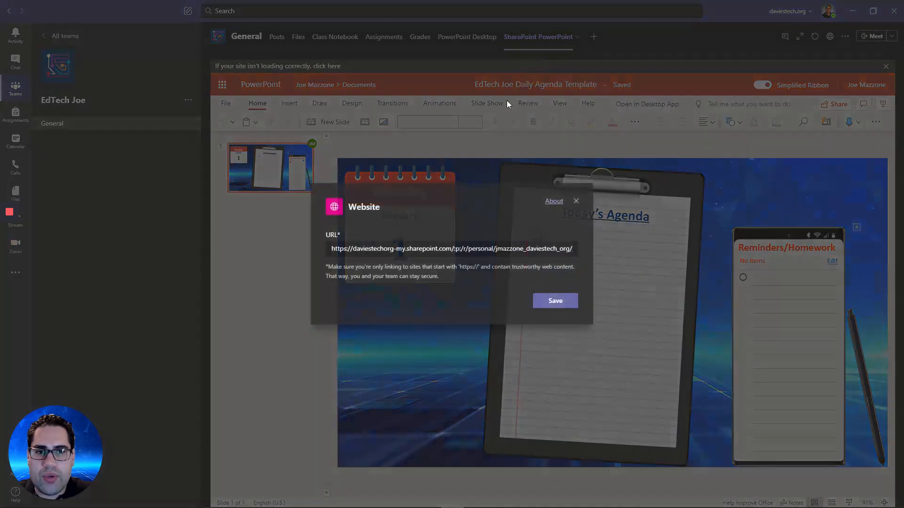
# Step: Replace the tab's URL with the converted presentation view address and save
pyautogui.tripleClick(451, 248)
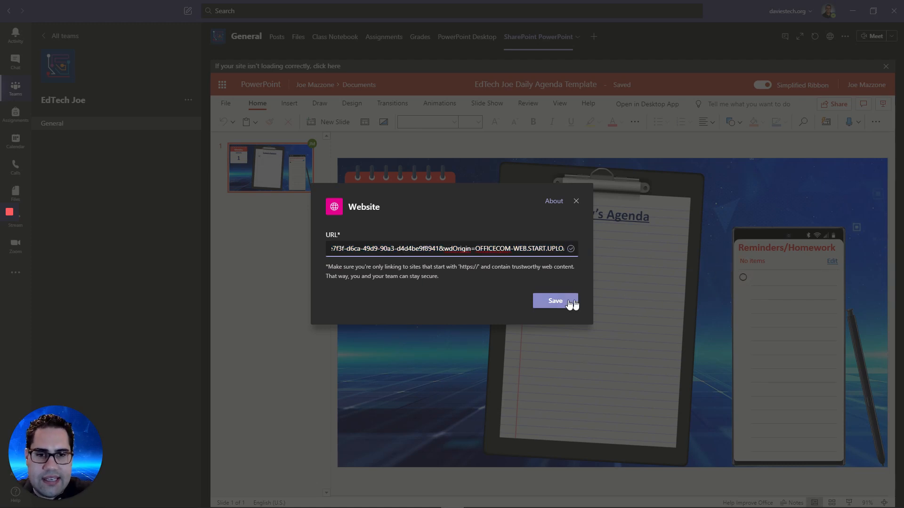
pyautogui.click(554, 300)
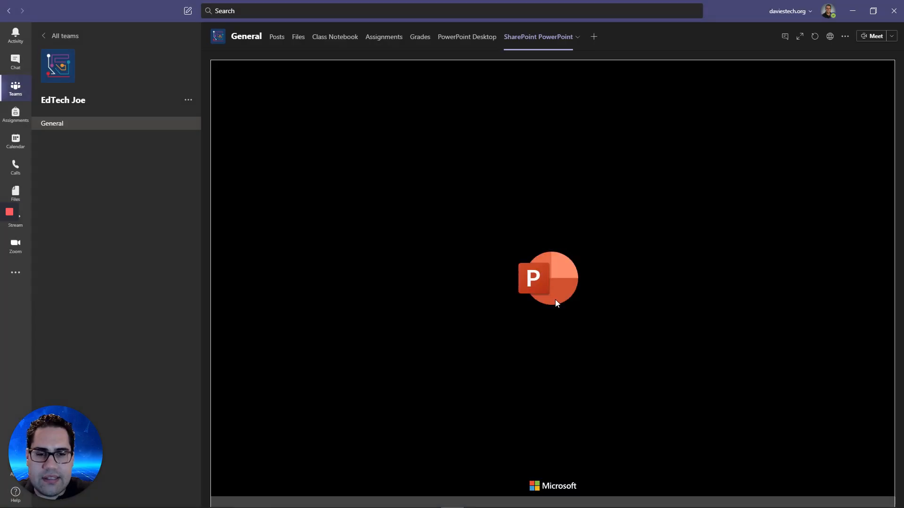
pyautogui.moveTo(622, 419)
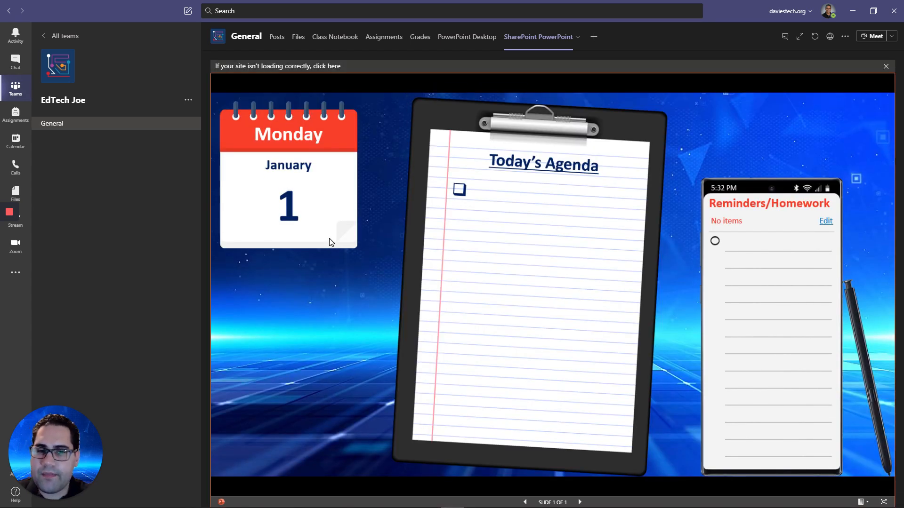
pyautogui.moveTo(352, 346)
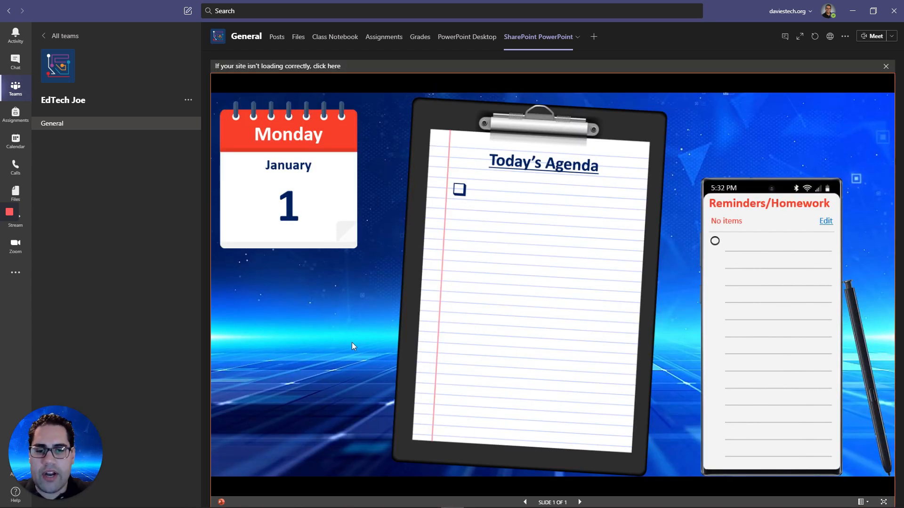
pyautogui.moveTo(369, 342)
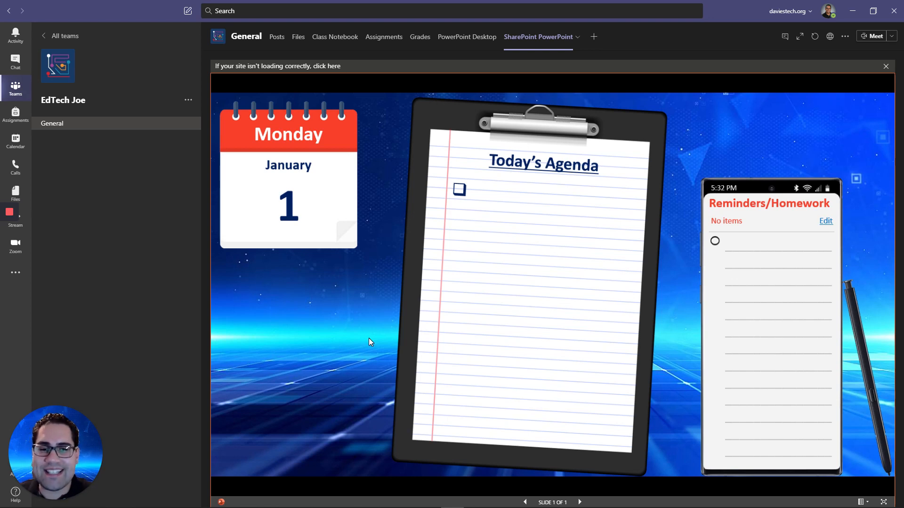
pyautogui.moveTo(372, 338)
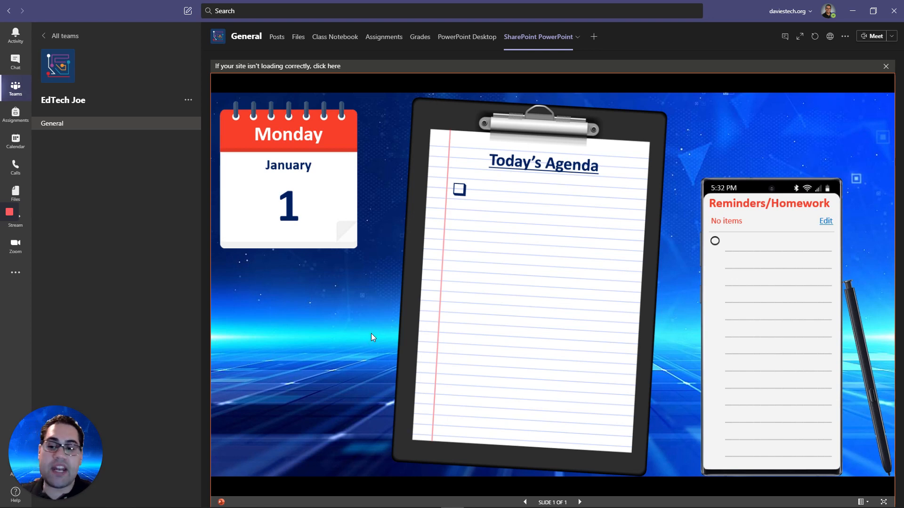
pyautogui.moveTo(615, 348)
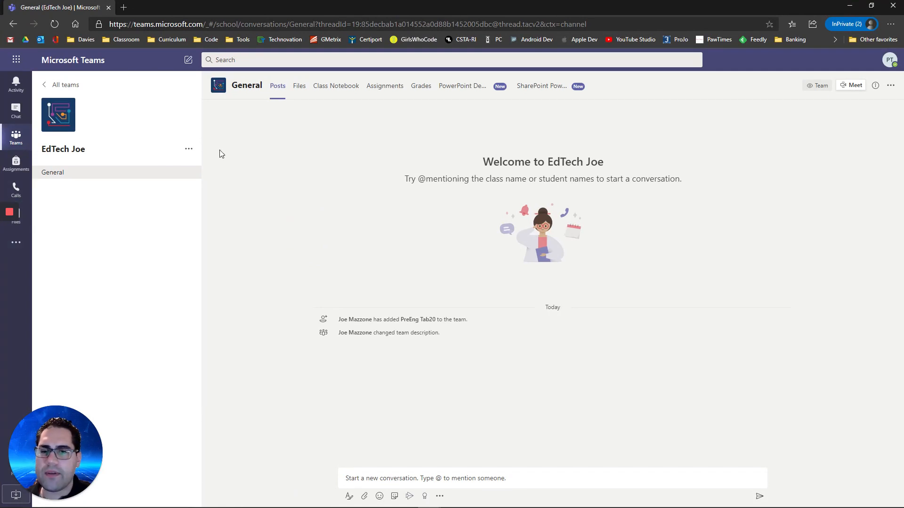
# Step: Sign in to SharePoint and reload the SharePoint PowerPoint tab to show the 'Hi' agenda slide
pyautogui.click(541, 86)
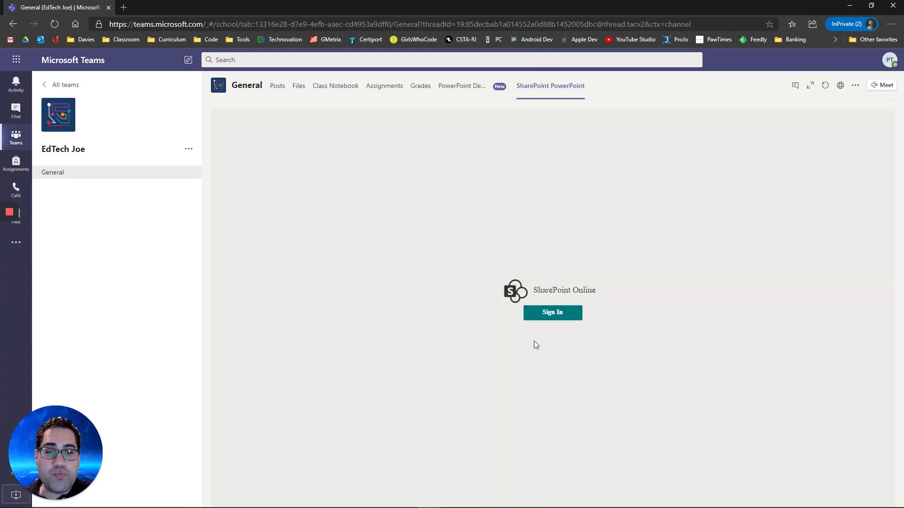
pyautogui.click(552, 312)
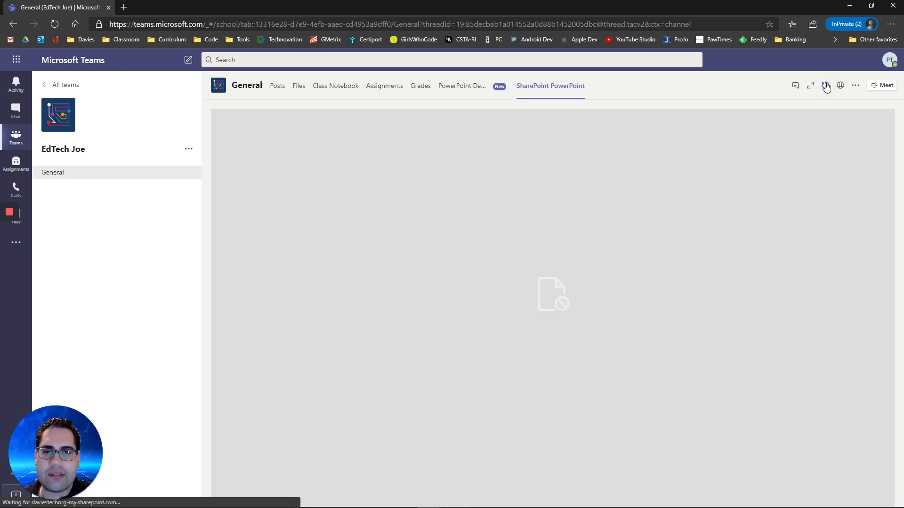
pyautogui.click(468, 85)
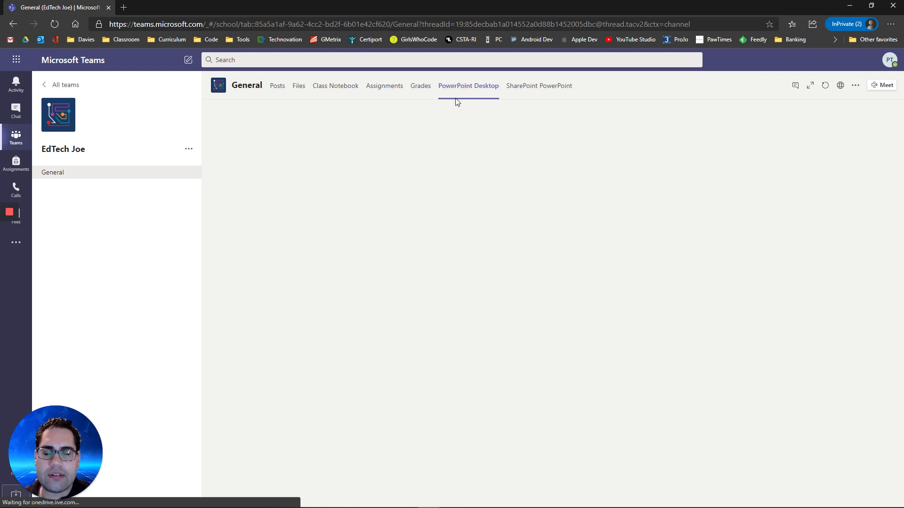
pyautogui.click(537, 85)
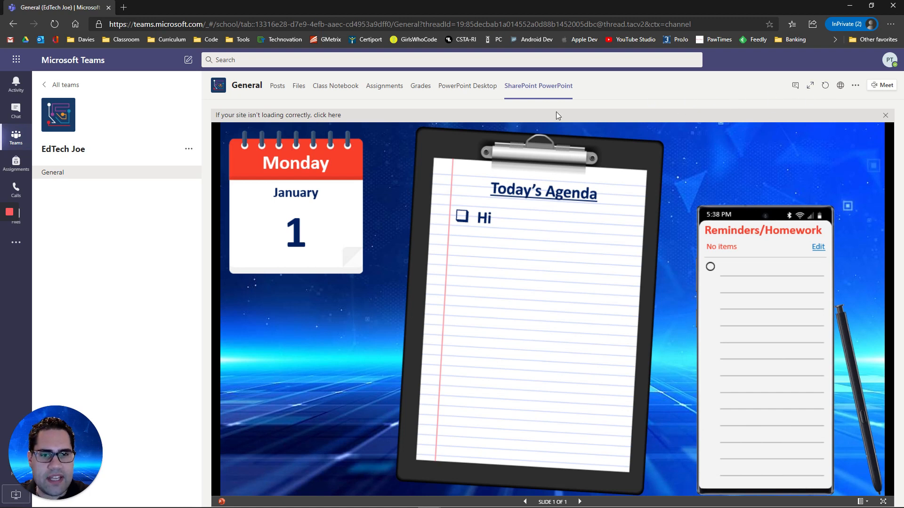
pyautogui.moveTo(500, 130)
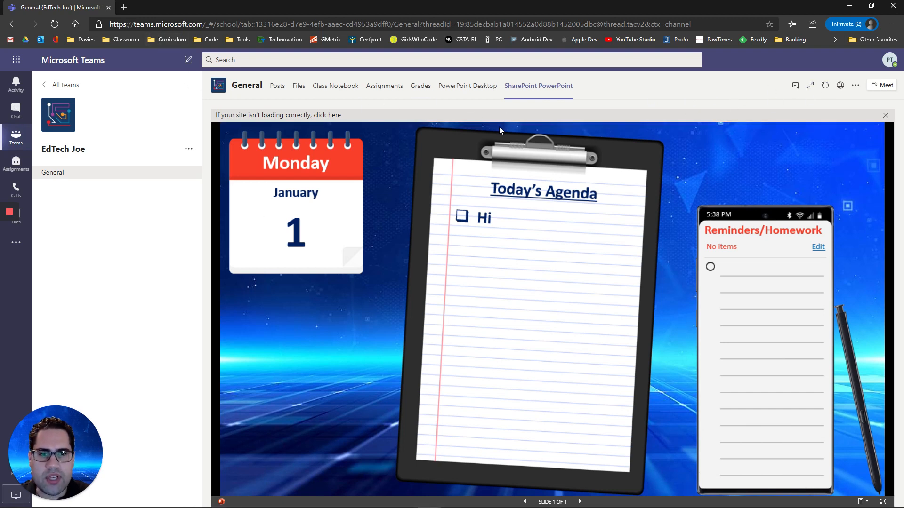
pyautogui.moveTo(511, 218)
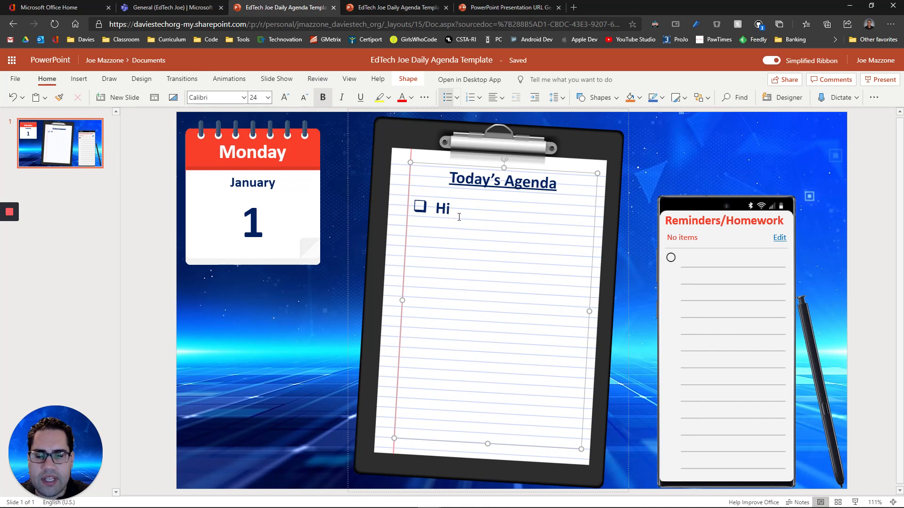
# Step: Copy the thunk.app converter URL and paste it as the agenda item under Hi
pyautogui.click(507, 7)
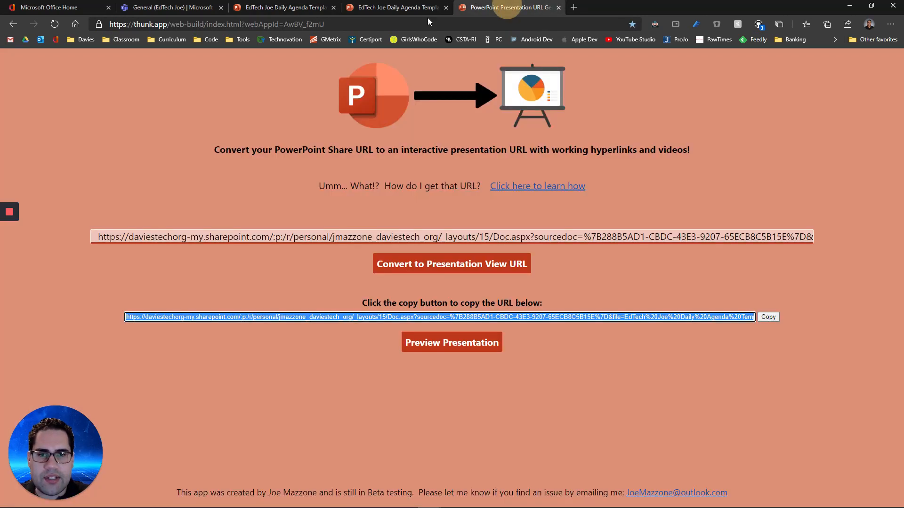
pyautogui.click(230, 24)
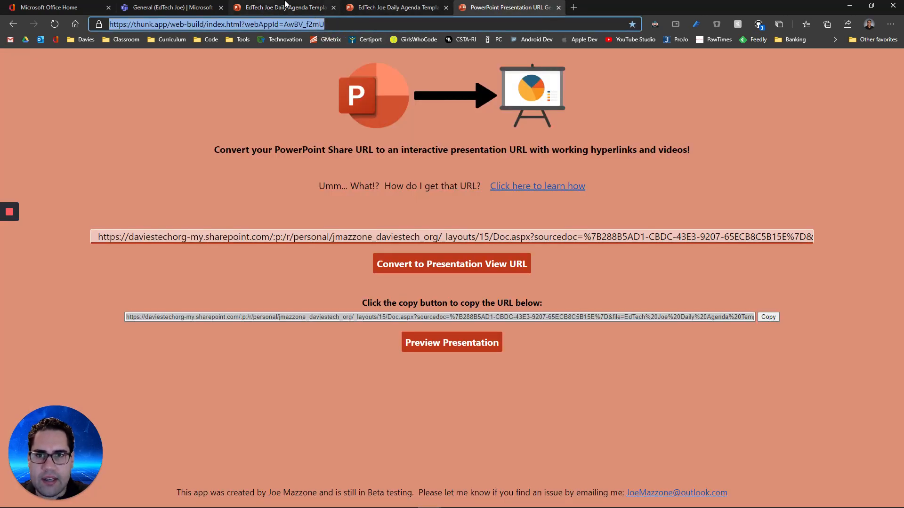
pyautogui.click(282, 7)
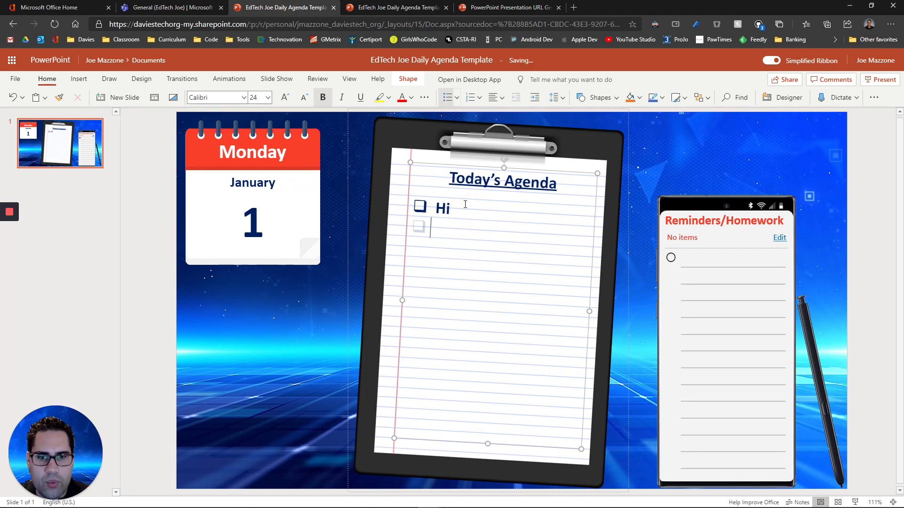
pyautogui.write('https://thunk.app/web-build/index.html?webAppId=AwBV_f2mU')
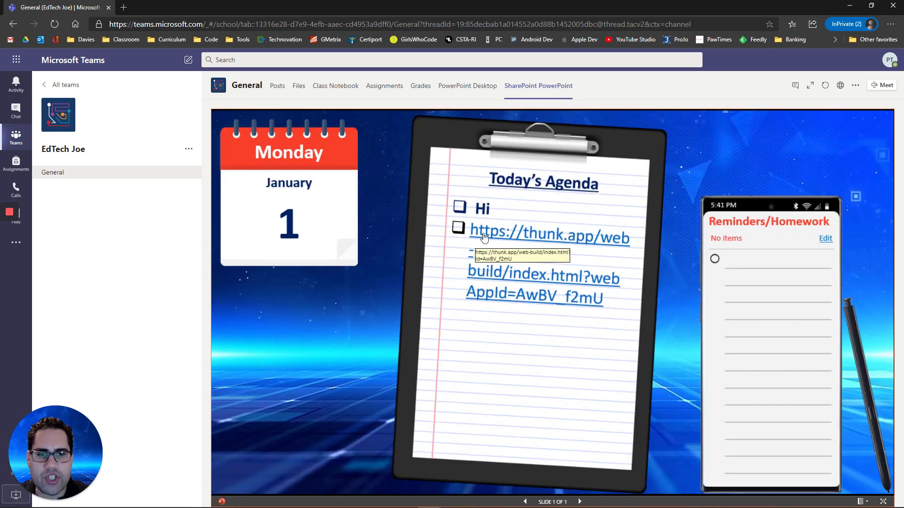
pyautogui.moveTo(470, 400)
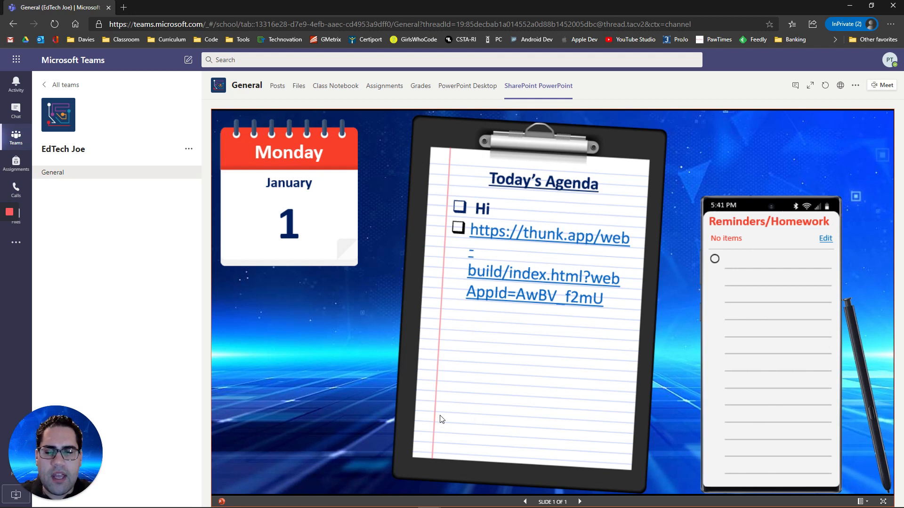
pyautogui.moveTo(341, 390)
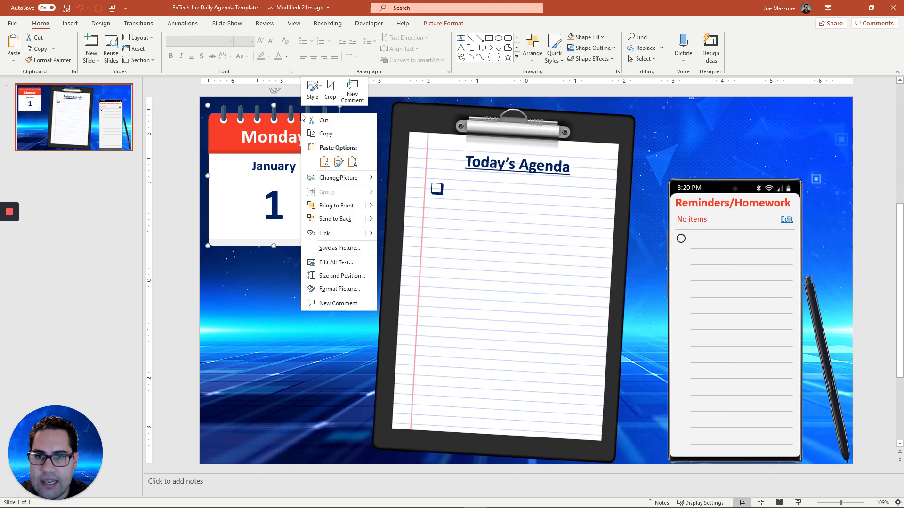
pyautogui.moveTo(324, 233)
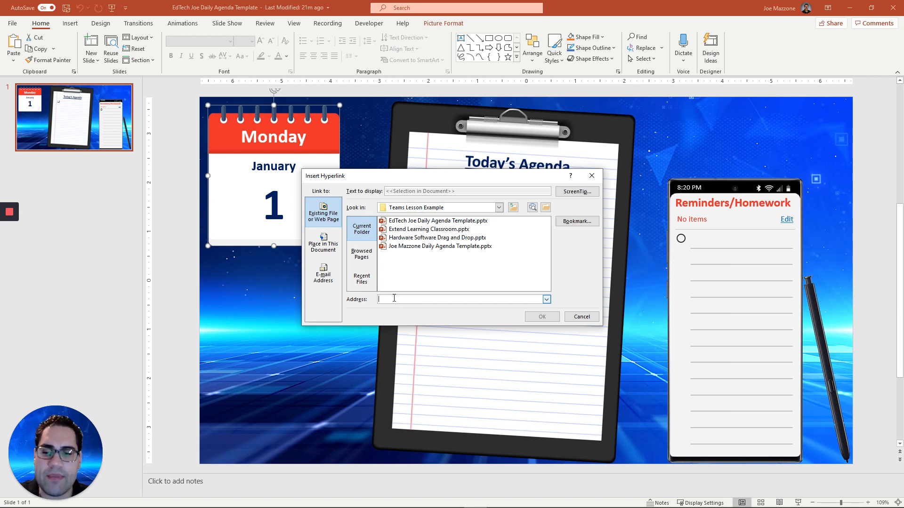
pyautogui.moveTo(393, 291)
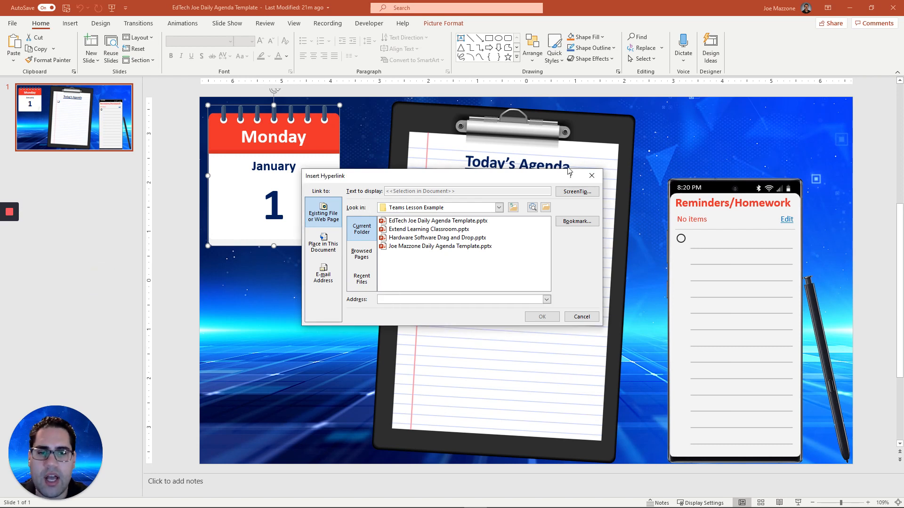
pyautogui.click(581, 316)
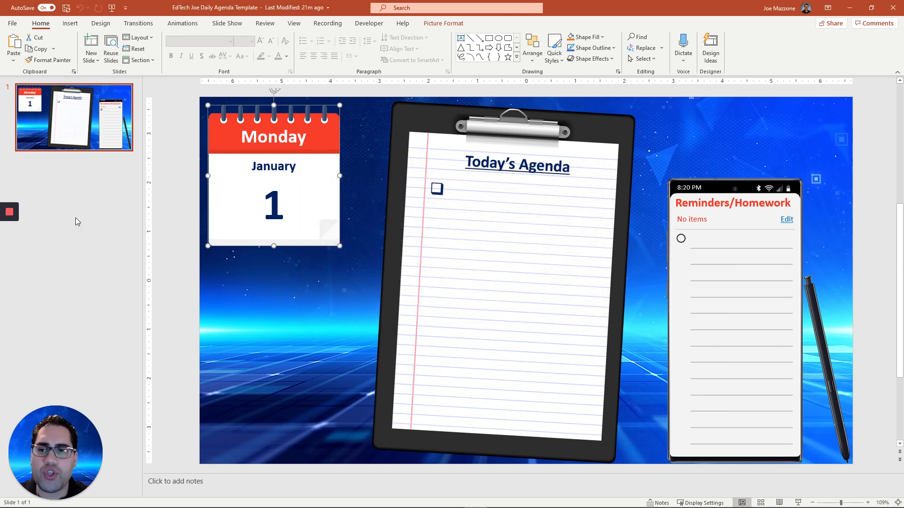
pyautogui.click(75, 190)
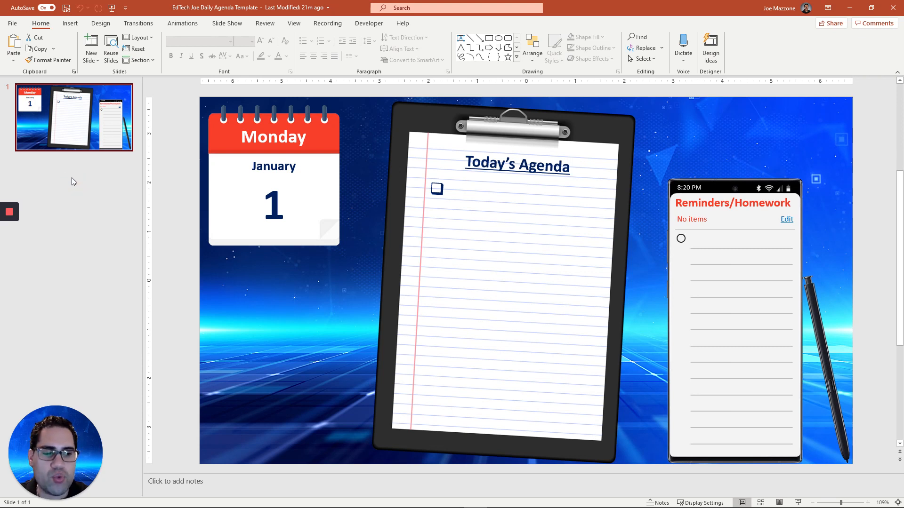
pyautogui.rightClick(74, 116)
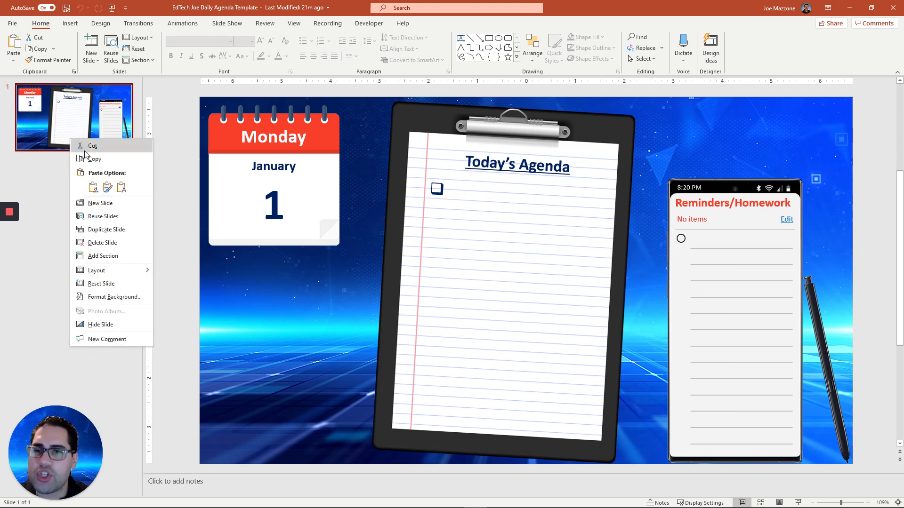
pyautogui.moveTo(101, 324)
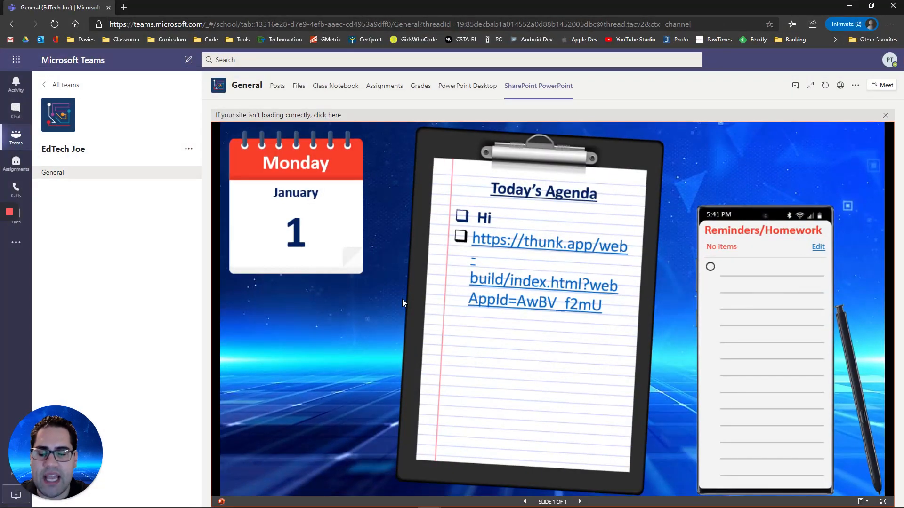
pyautogui.moveTo(252, 416)
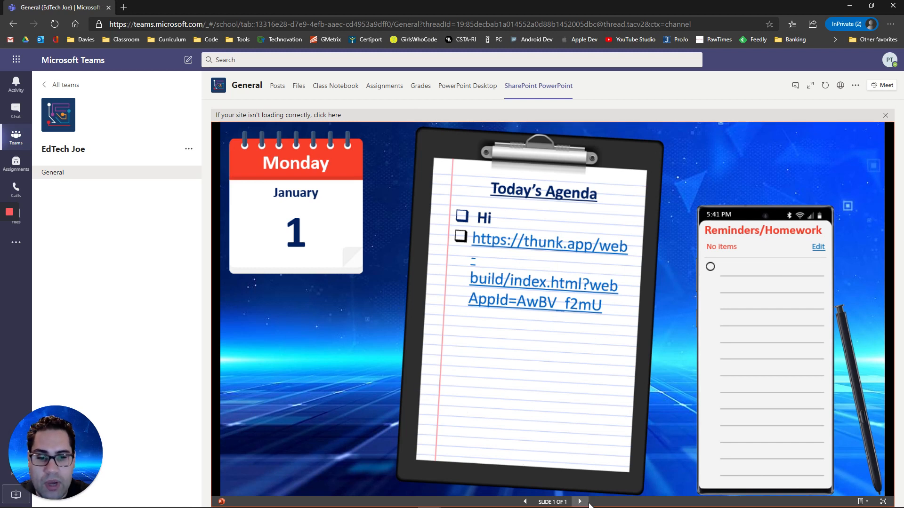
pyautogui.moveTo(325, 403)
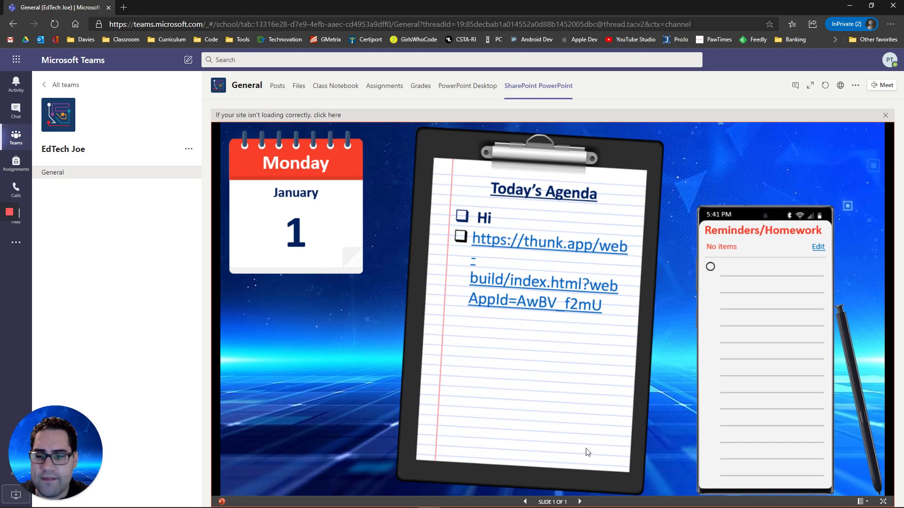
pyautogui.moveTo(347, 222)
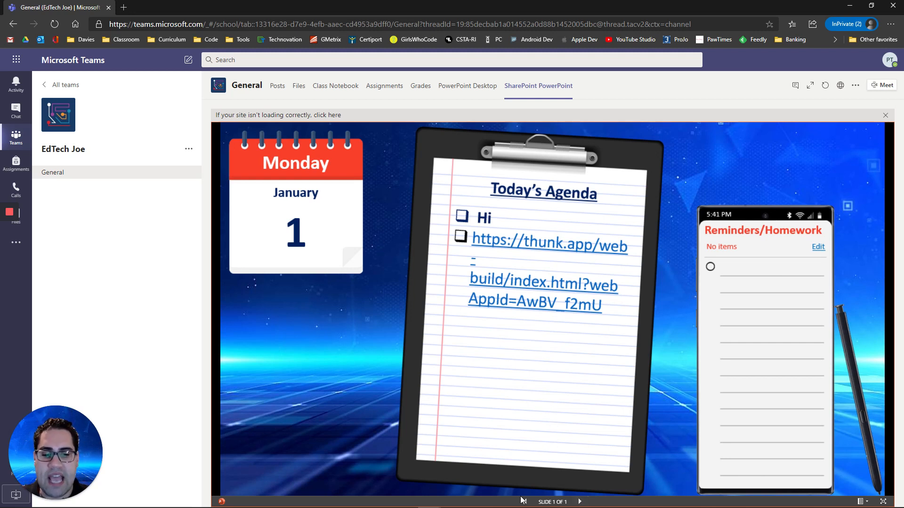
pyautogui.moveTo(524, 484)
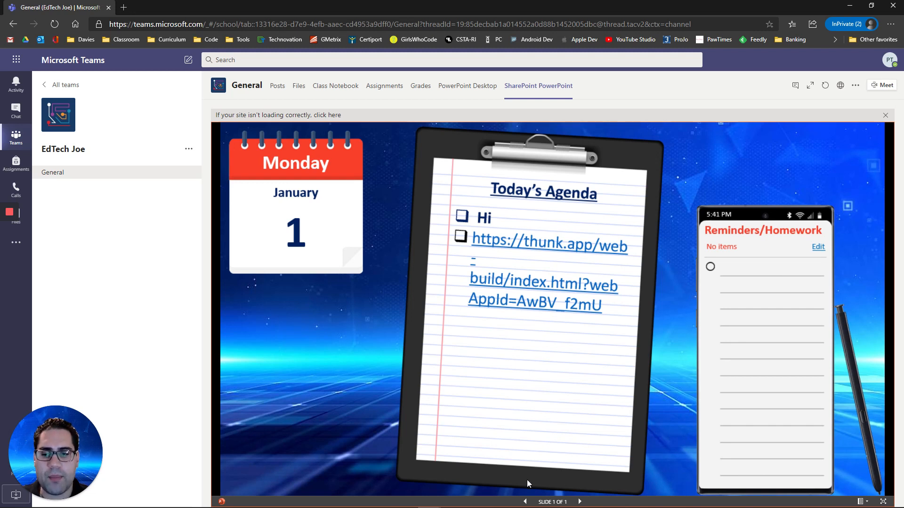
pyautogui.moveTo(497, 493)
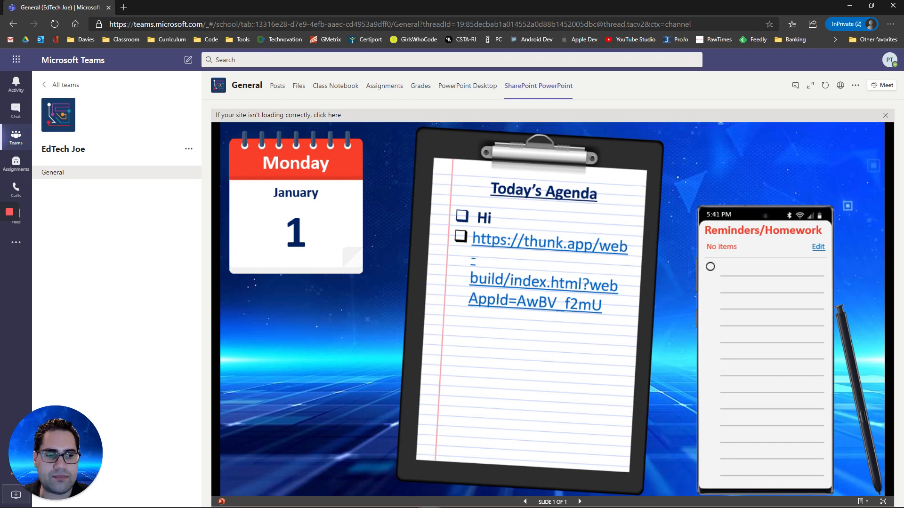
pyautogui.moveTo(662, 329)
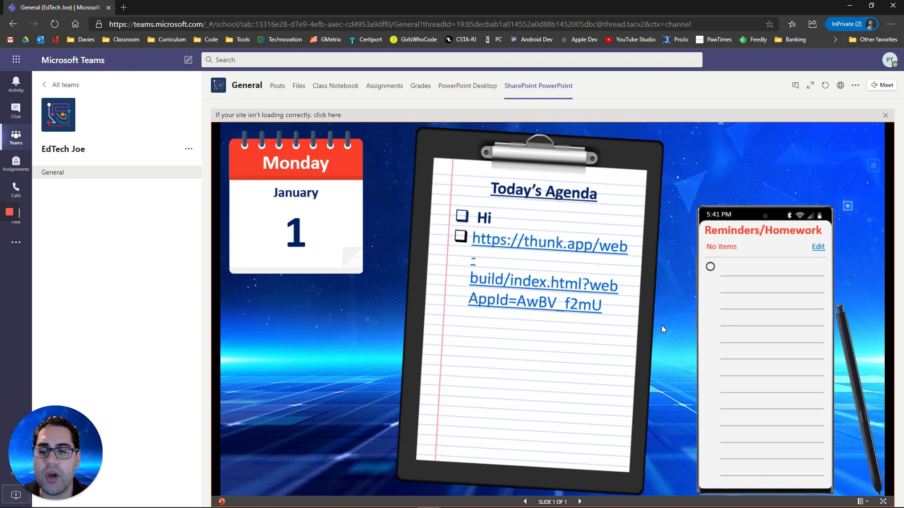
pyautogui.moveTo(432, 177)
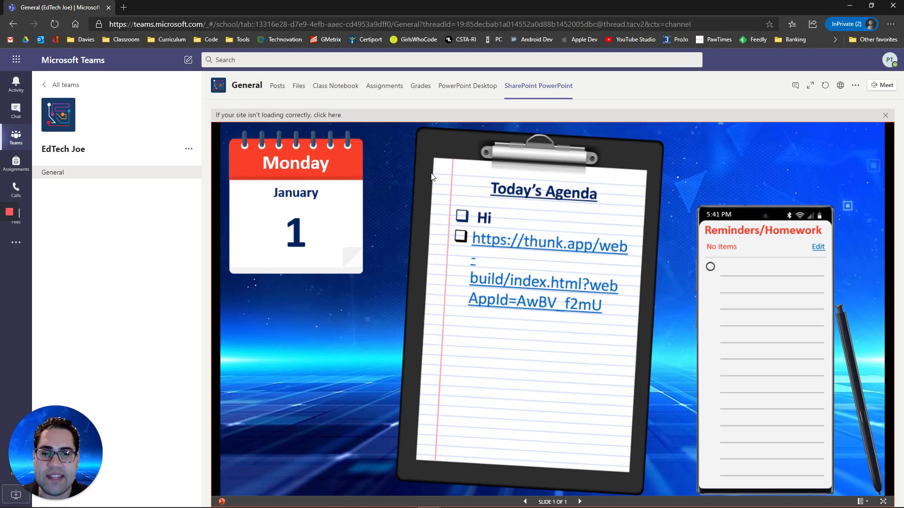
pyautogui.moveTo(533, 410)
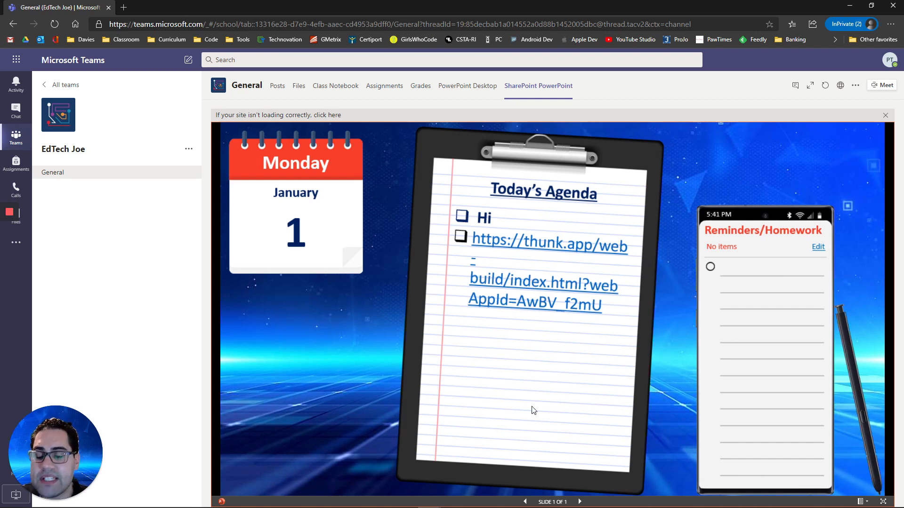